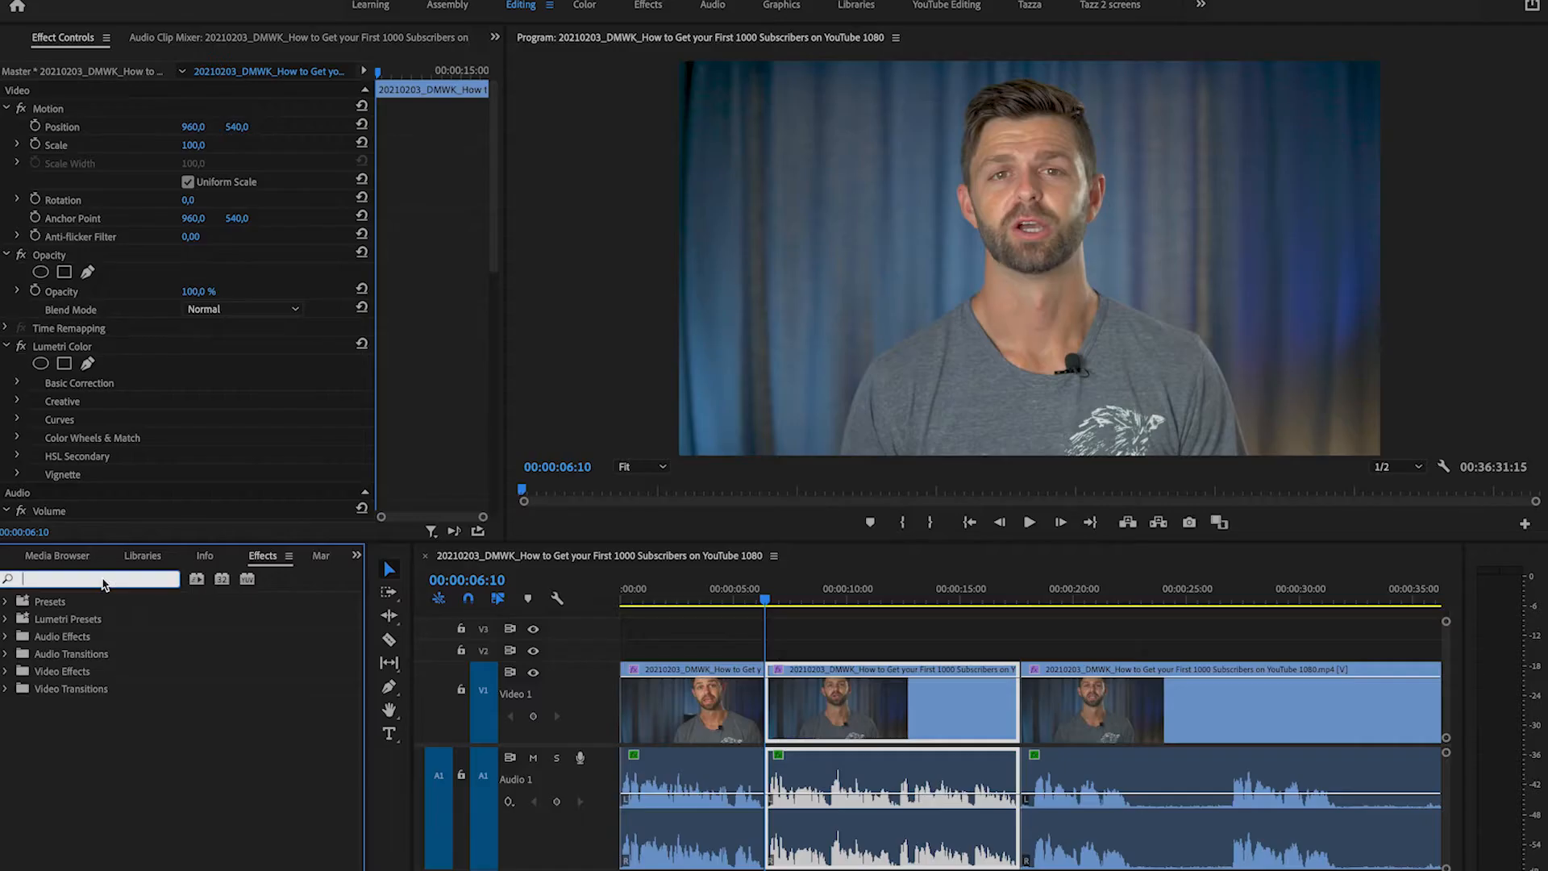
Step: Search Effects for 'gau' and apply Gaussian Blur to the middle talking-head clip
type("gau")
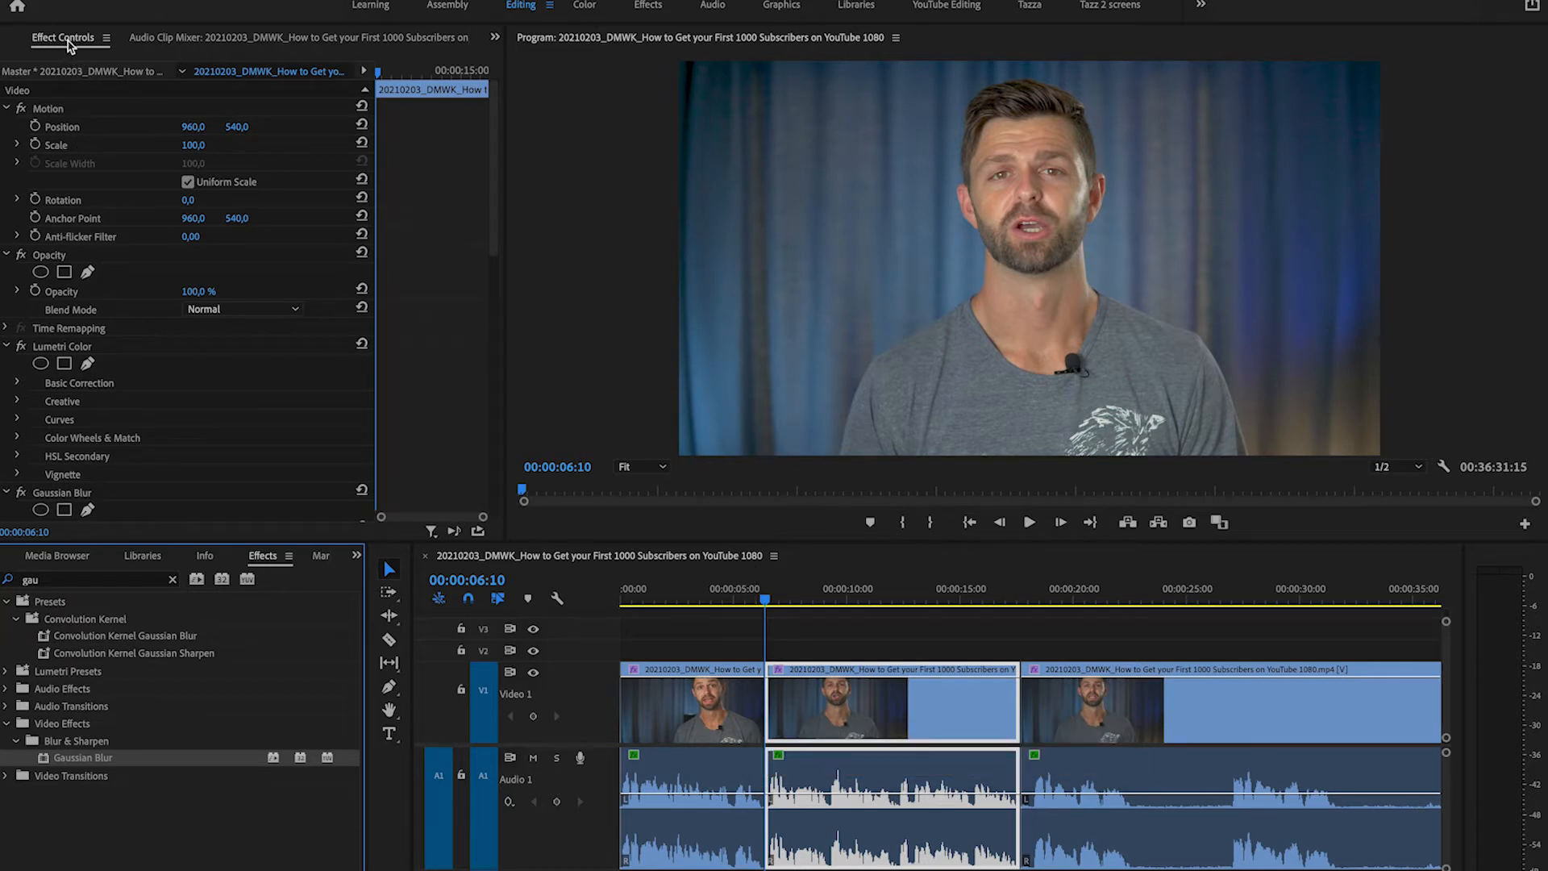
mouse_move(57, 496)
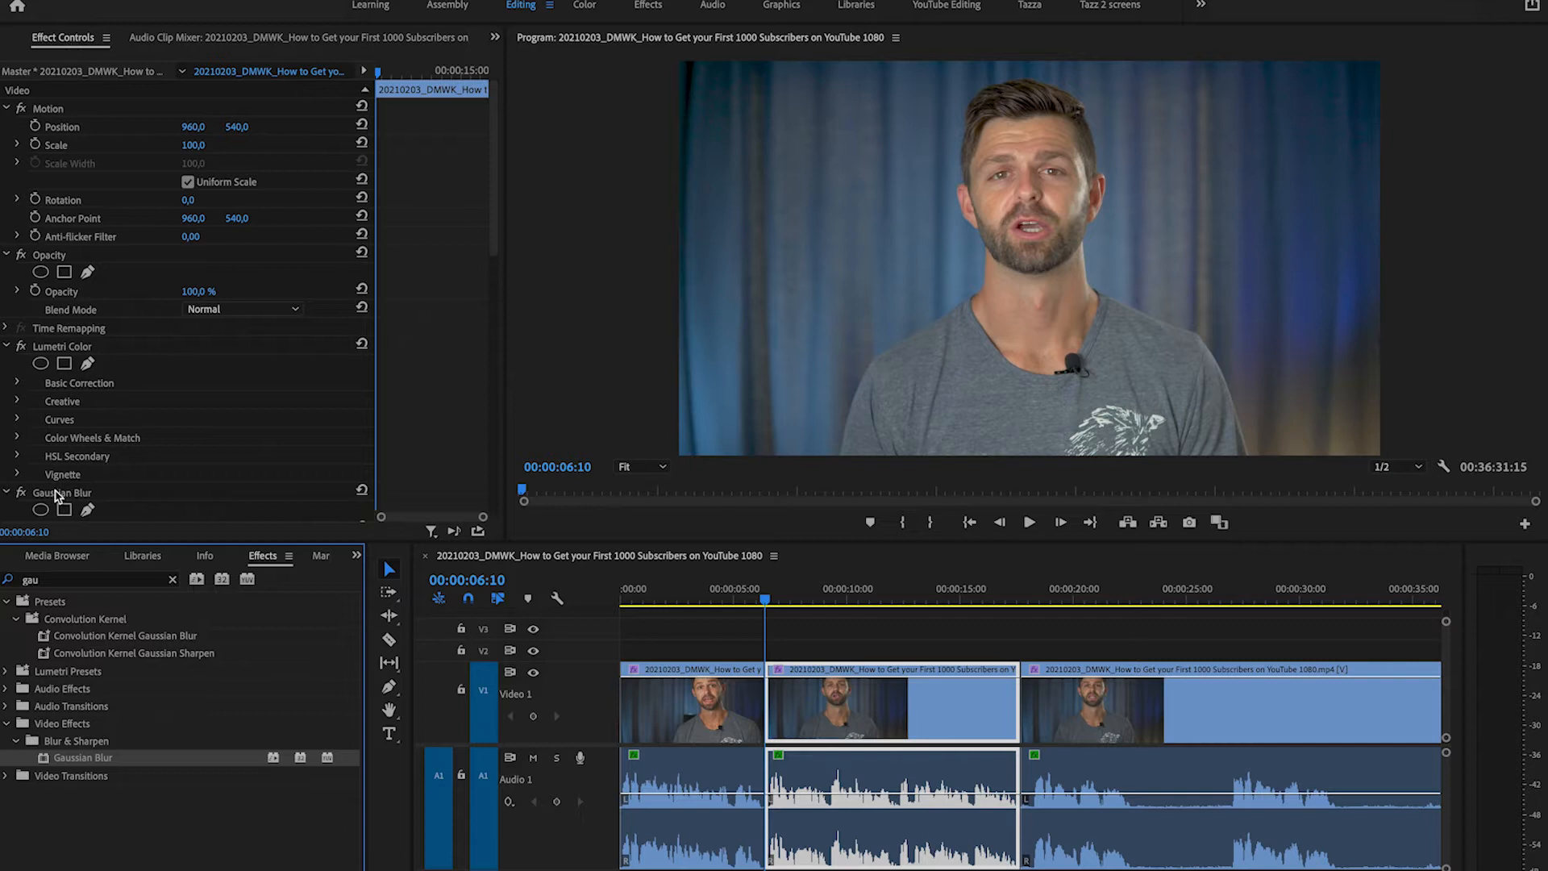
Step: Trace a free-draw bezier mask on the Gaussian Blur around the speaker's head and shoulders
scroll("down", 3)
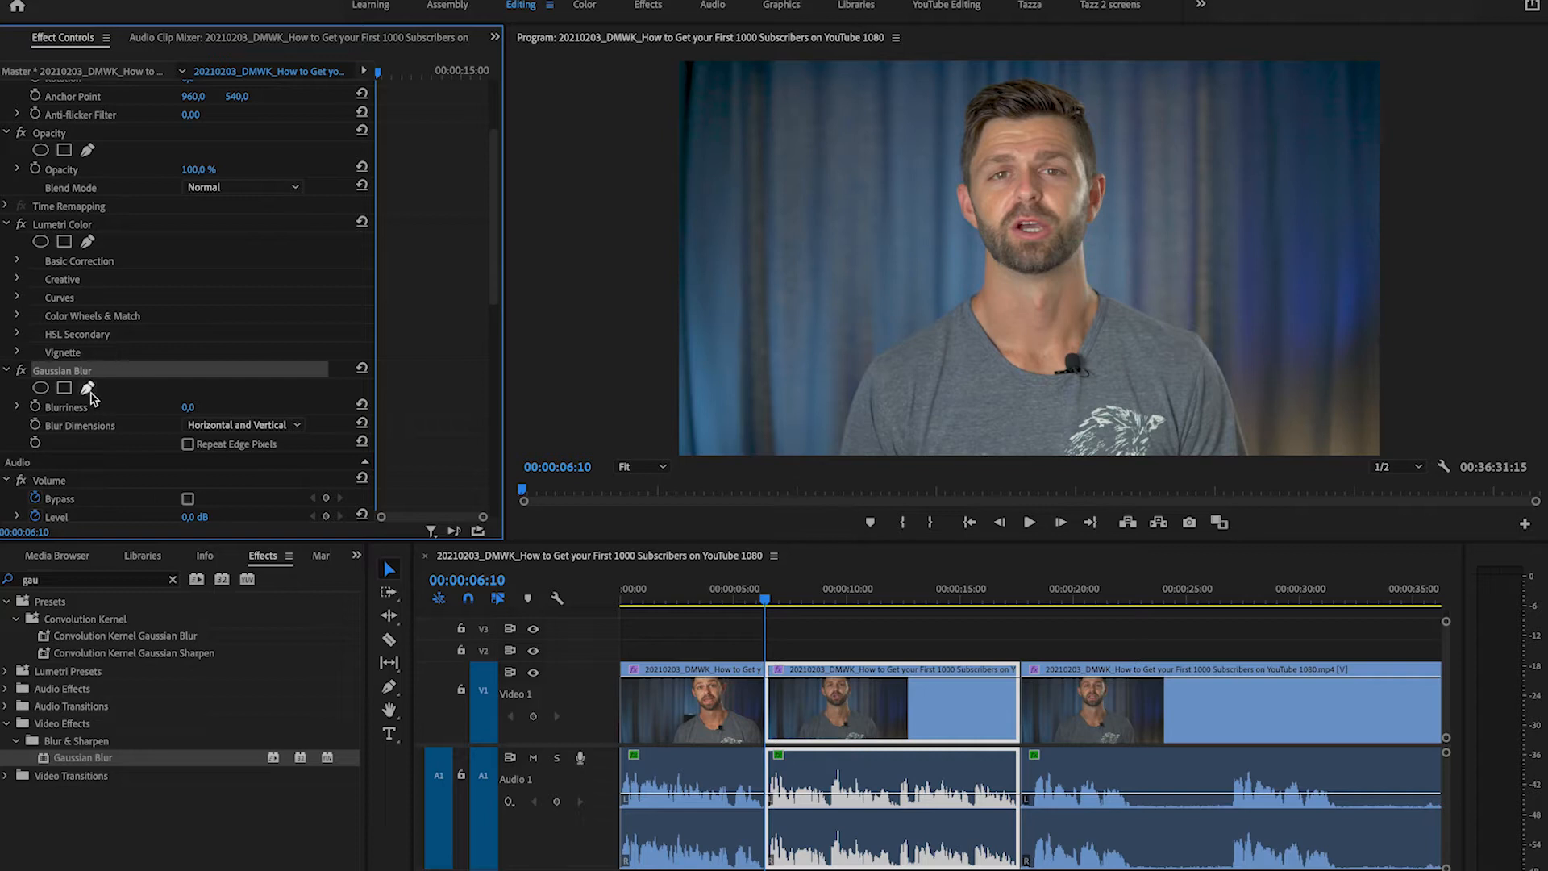
mouse_move(87, 387)
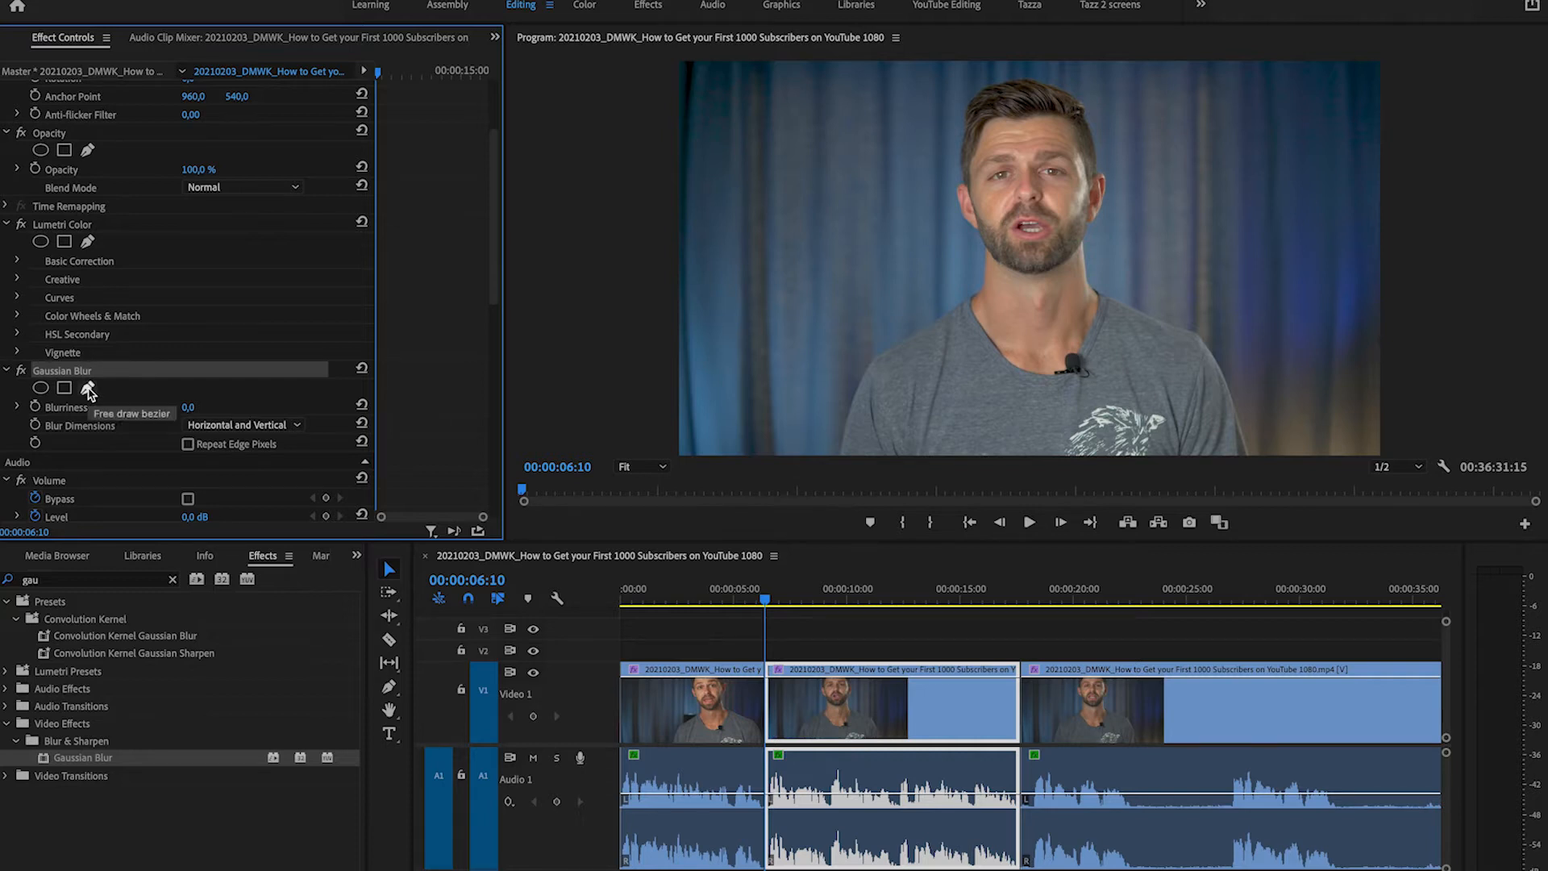
left_click(87, 387)
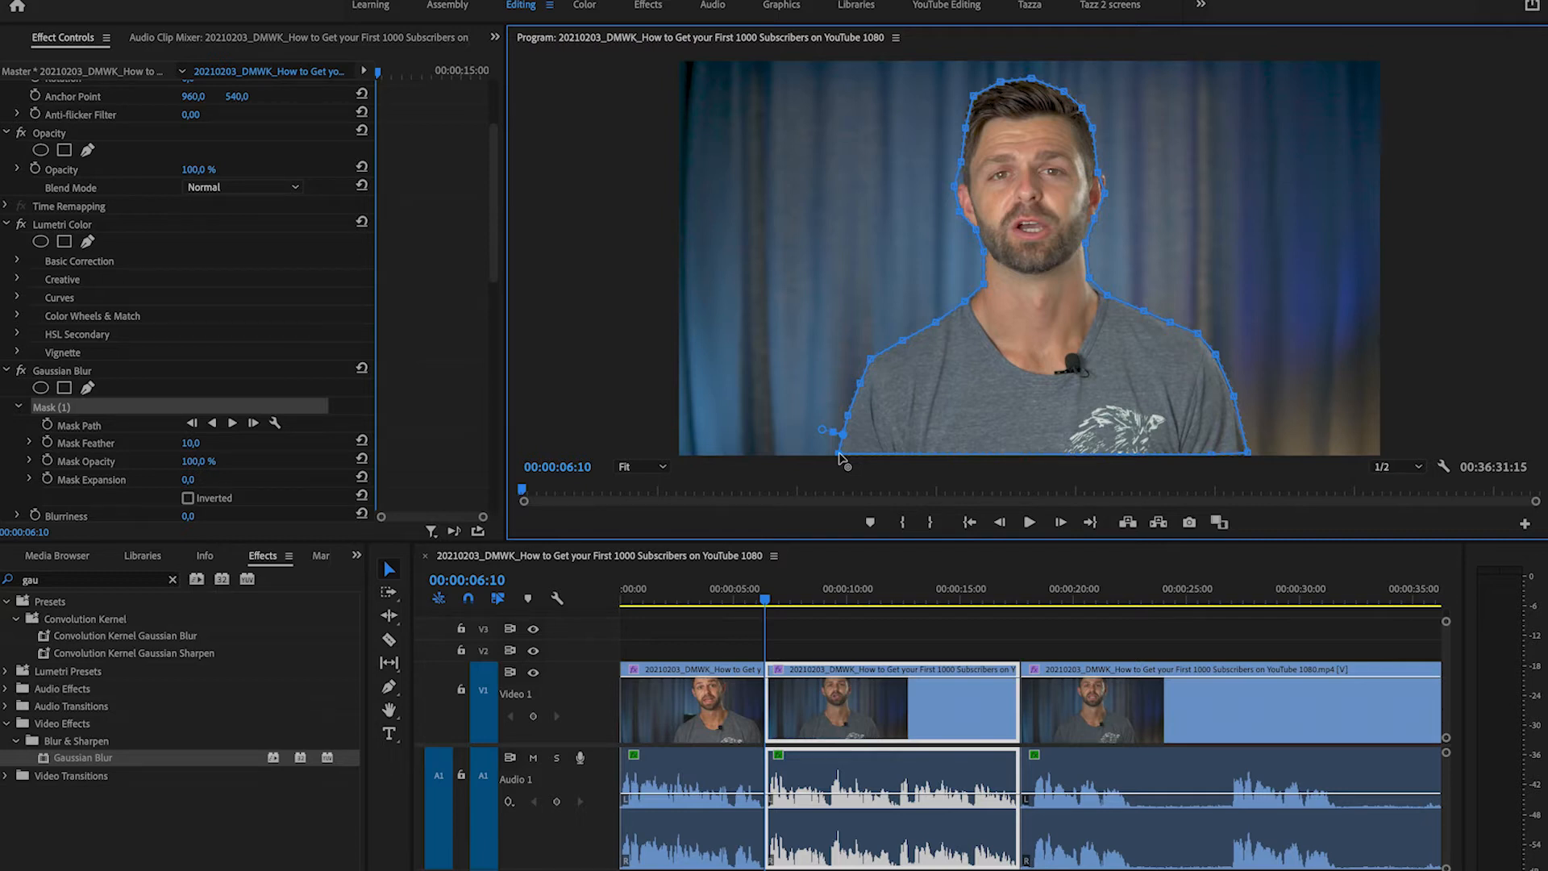
mouse_move(138, 407)
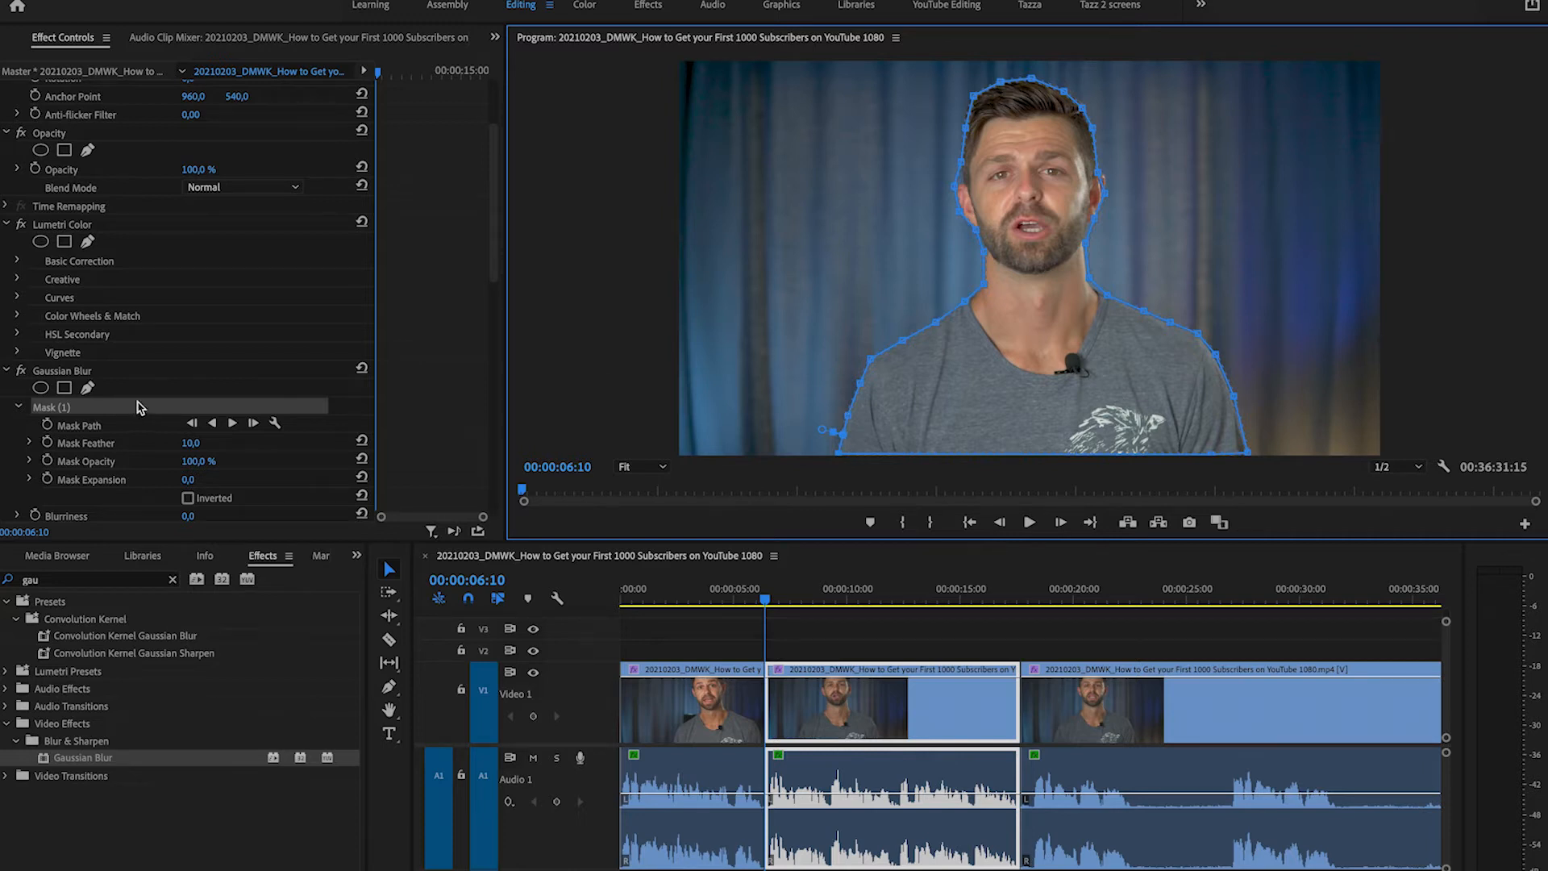
Step: Invert Mask (1) so the background blurs, with Blurriness at 37
scroll("down", 3)
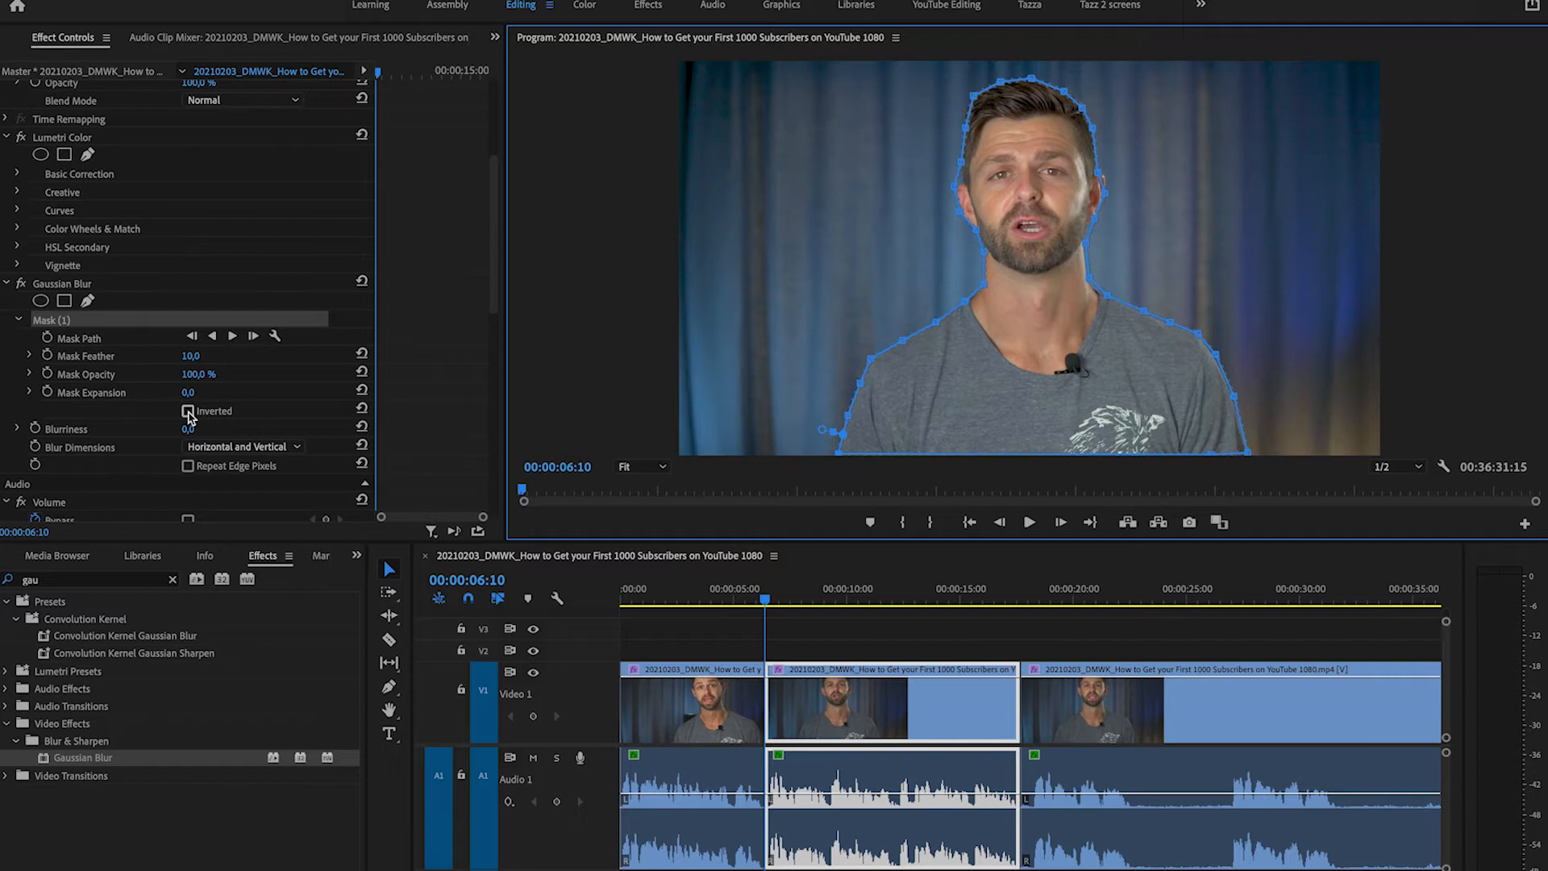
left_click(188, 410)
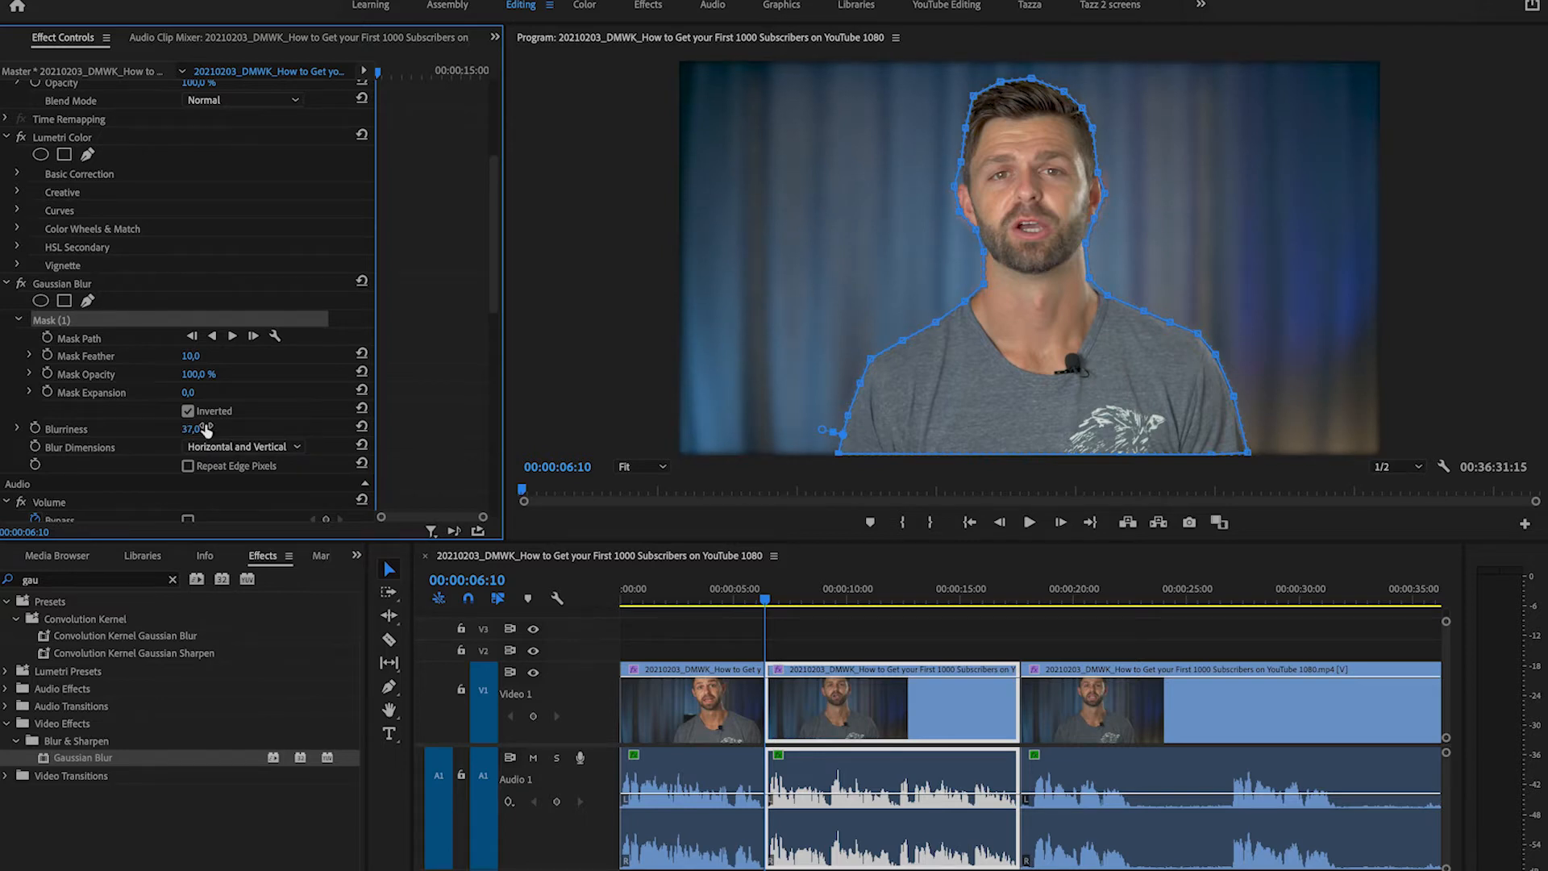
mouse_move(273, 413)
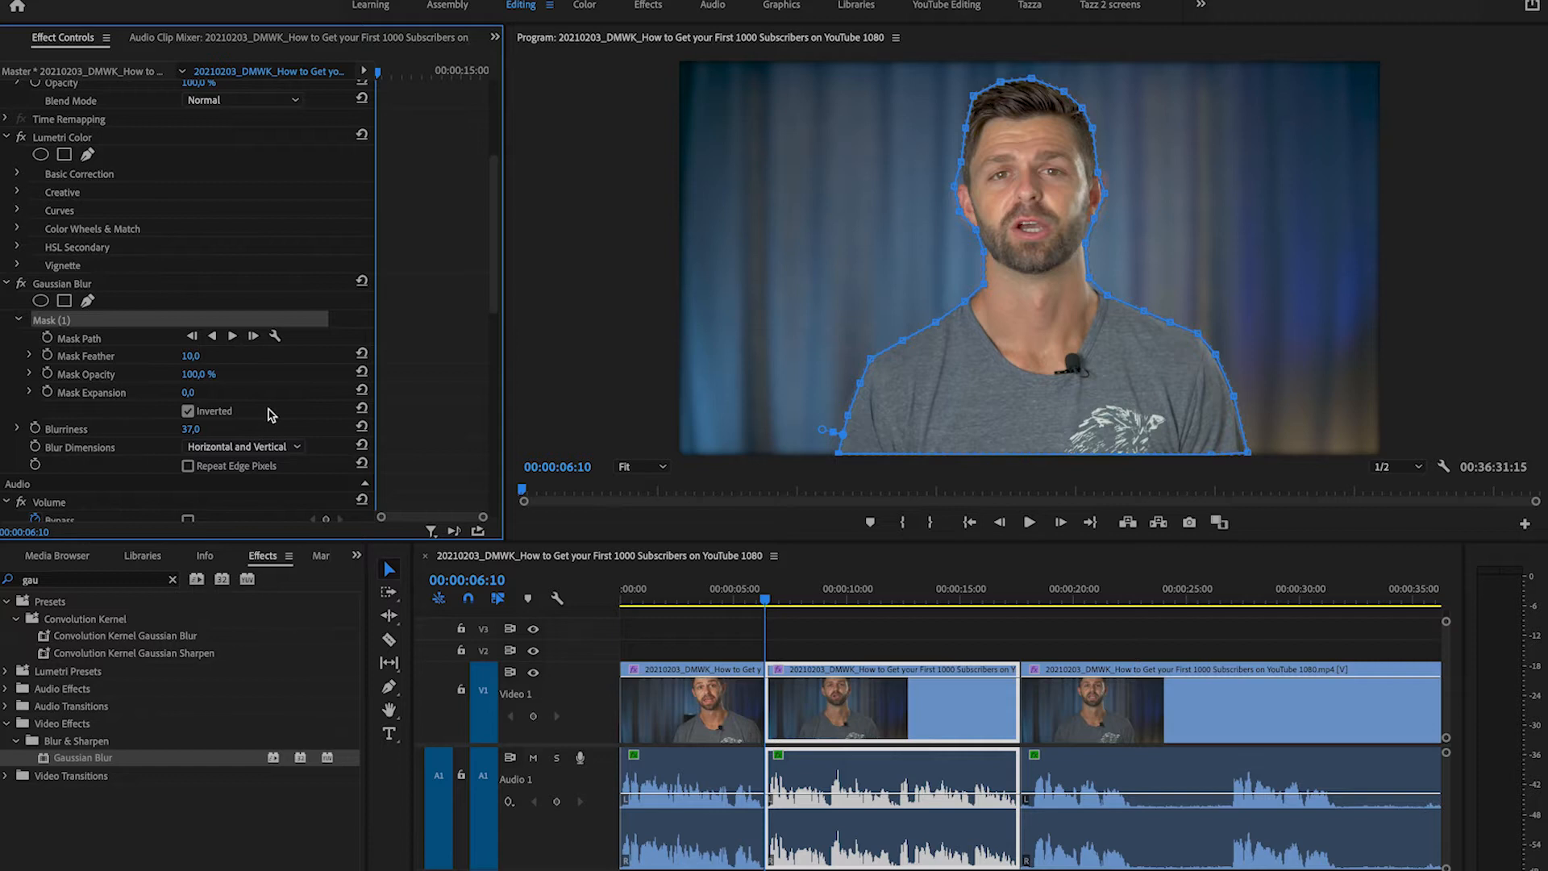
mouse_move(118, 347)
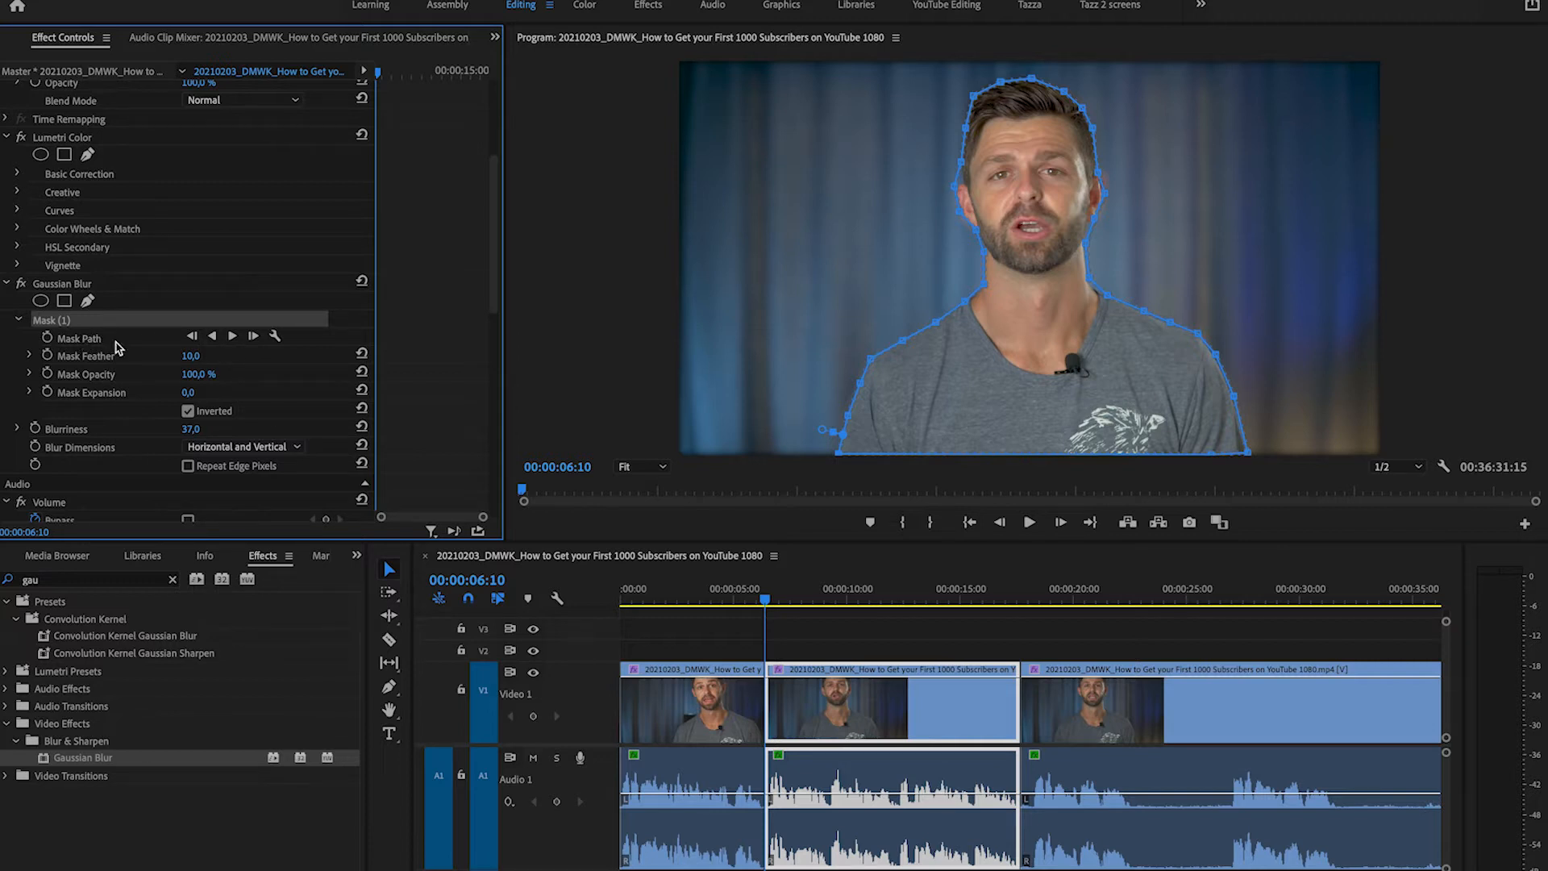
mouse_move(234, 340)
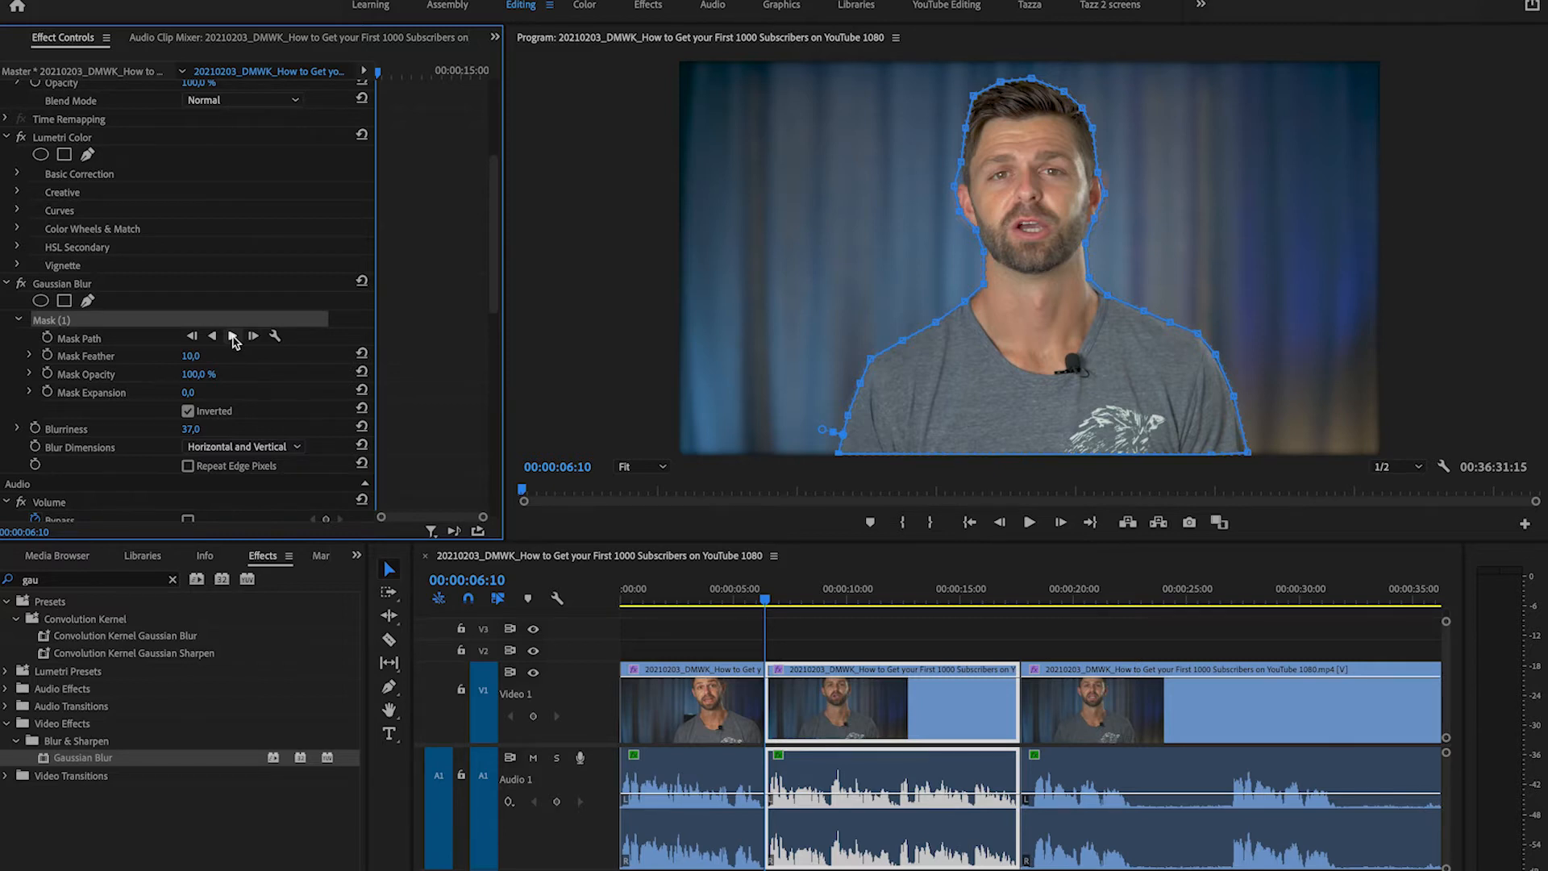
Step: Track the blur mask forward through the clip, then play and stop to check it
left_click(232, 337)
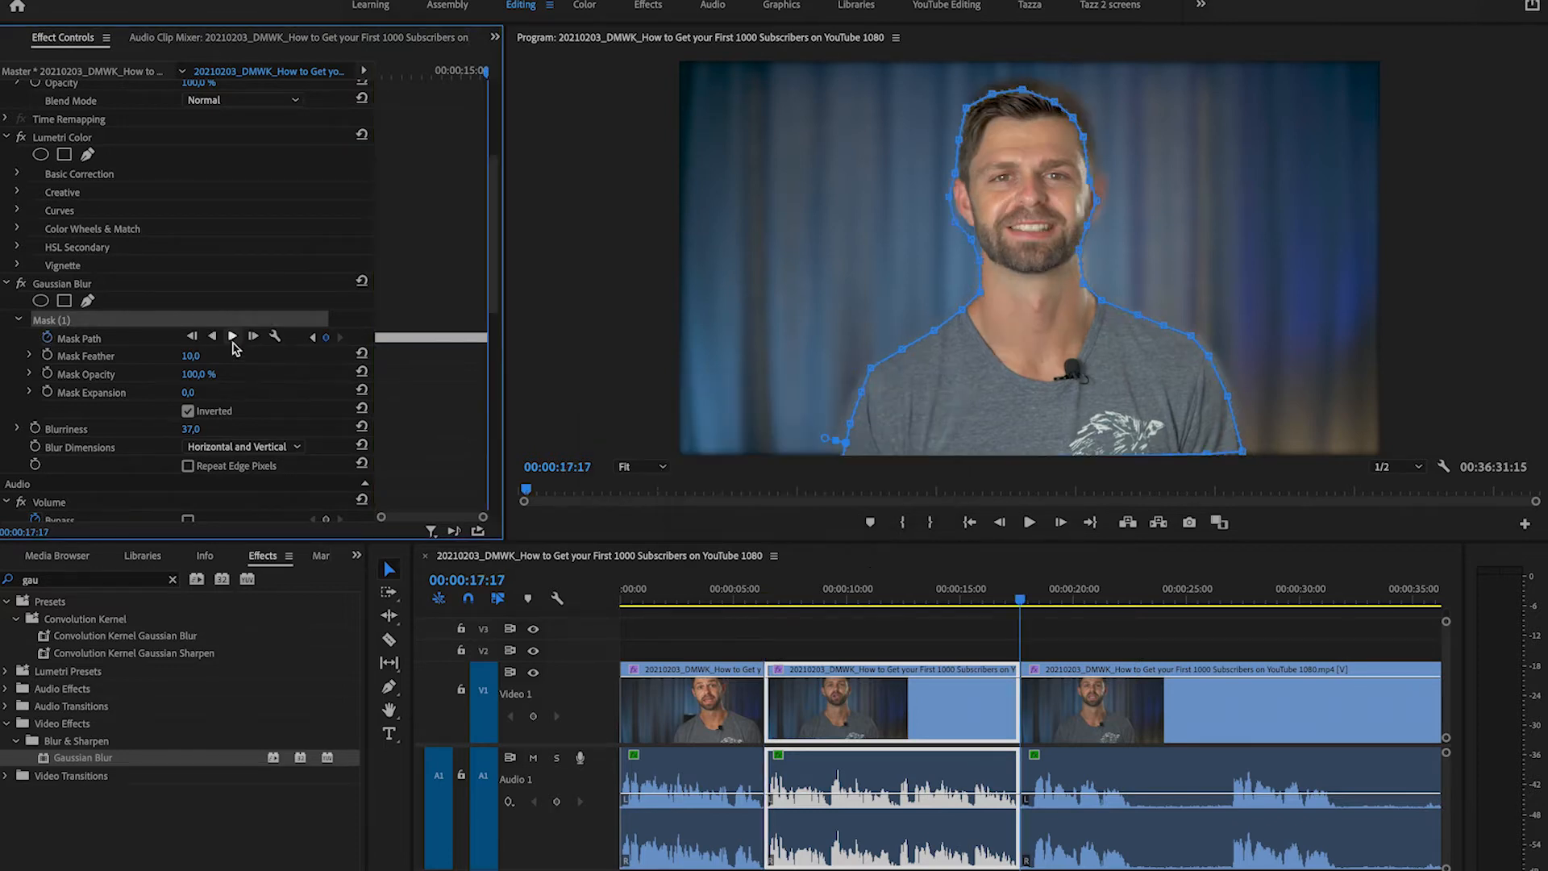
left_click(762, 598)
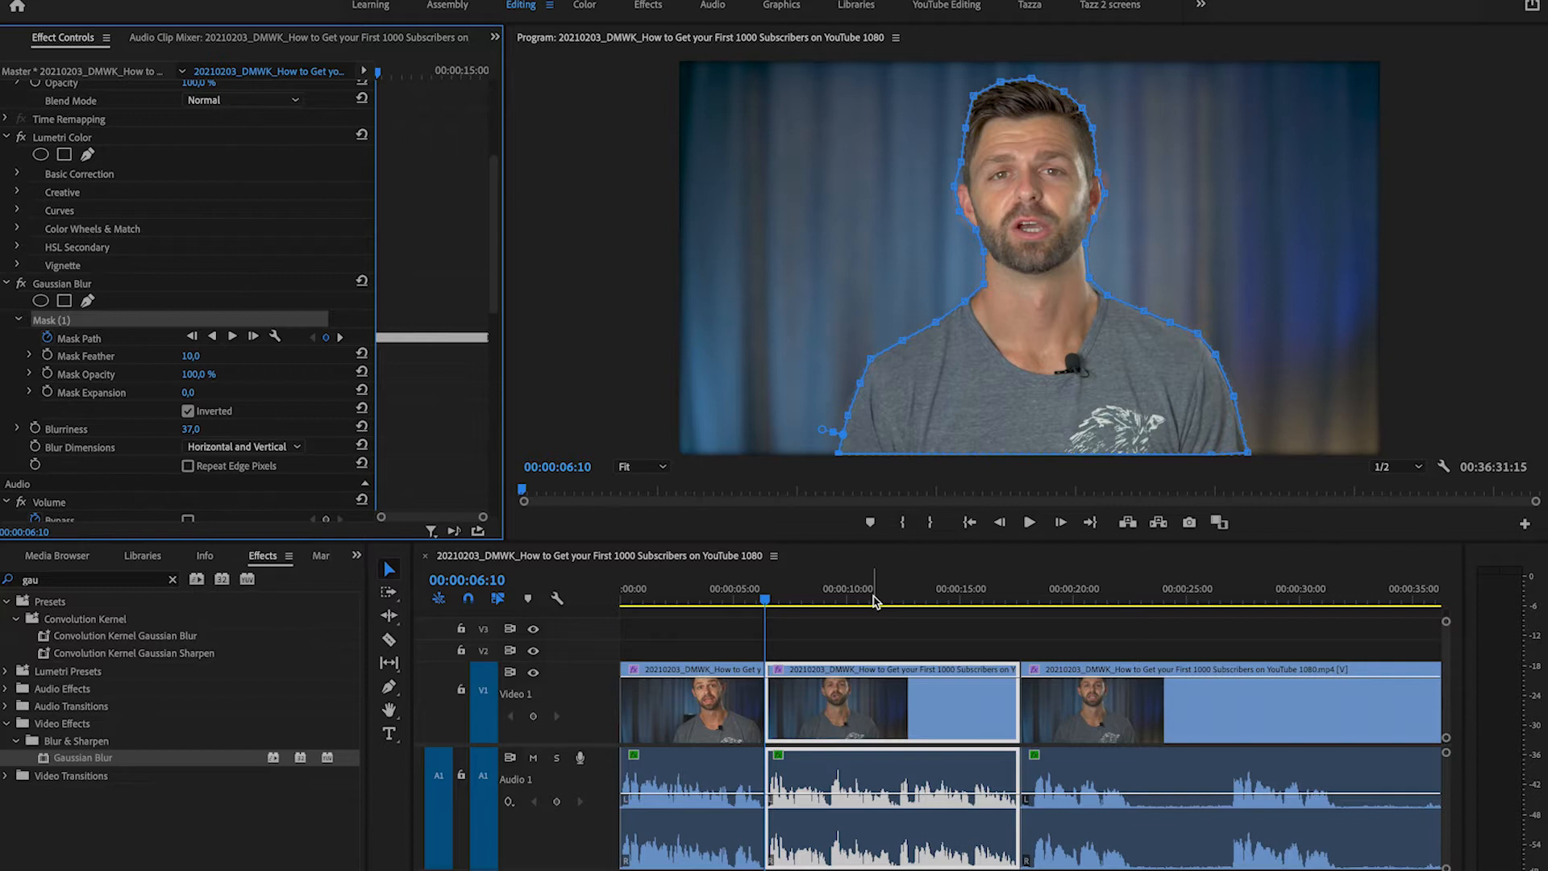
left_click(1026, 522)
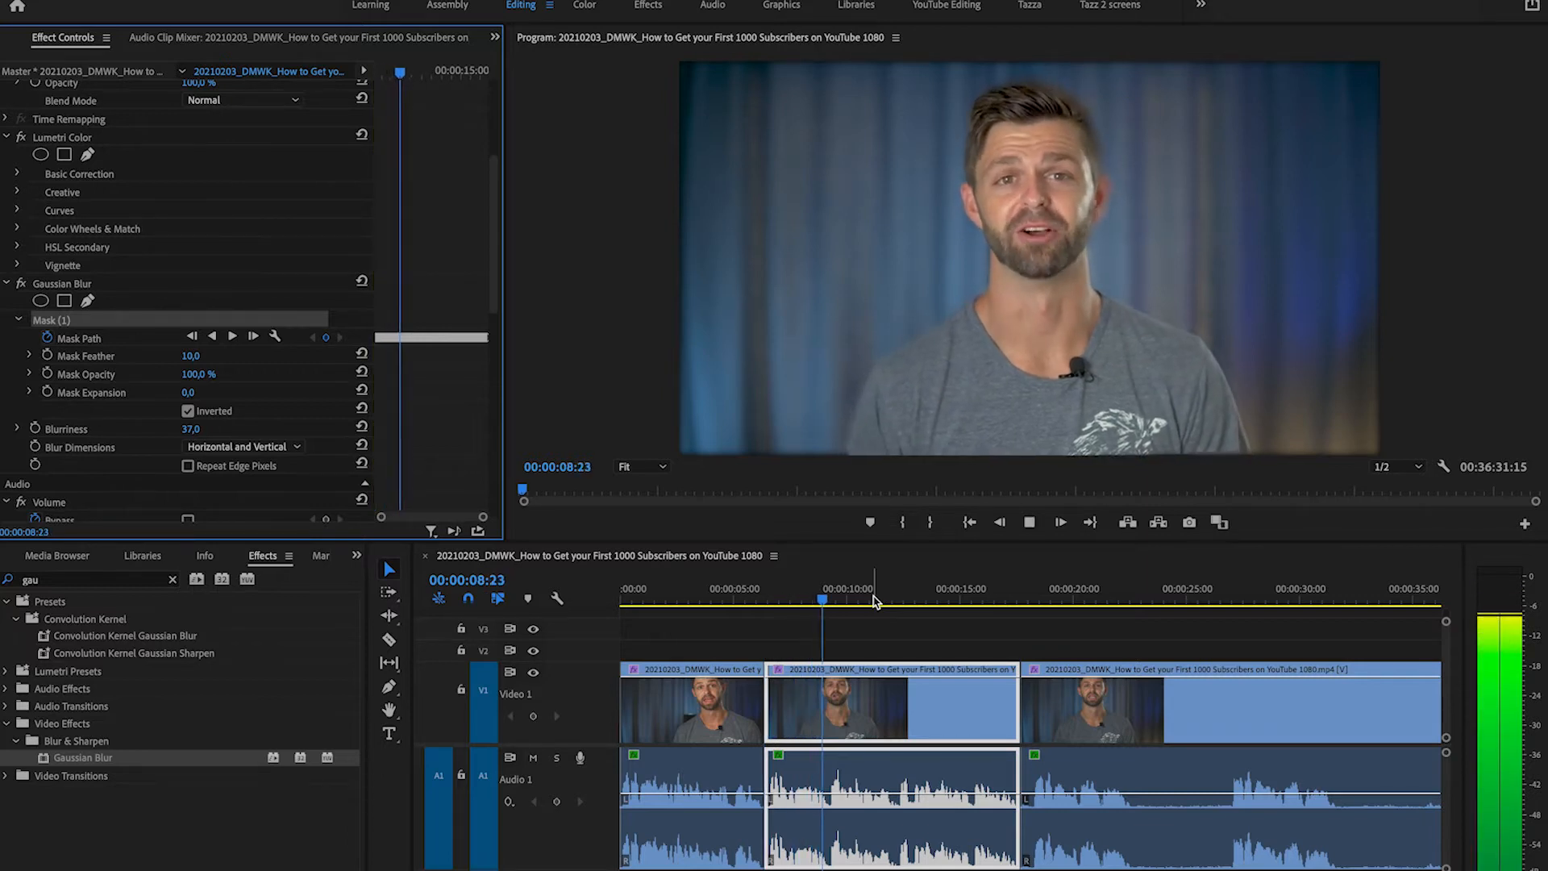
left_click(871, 600)
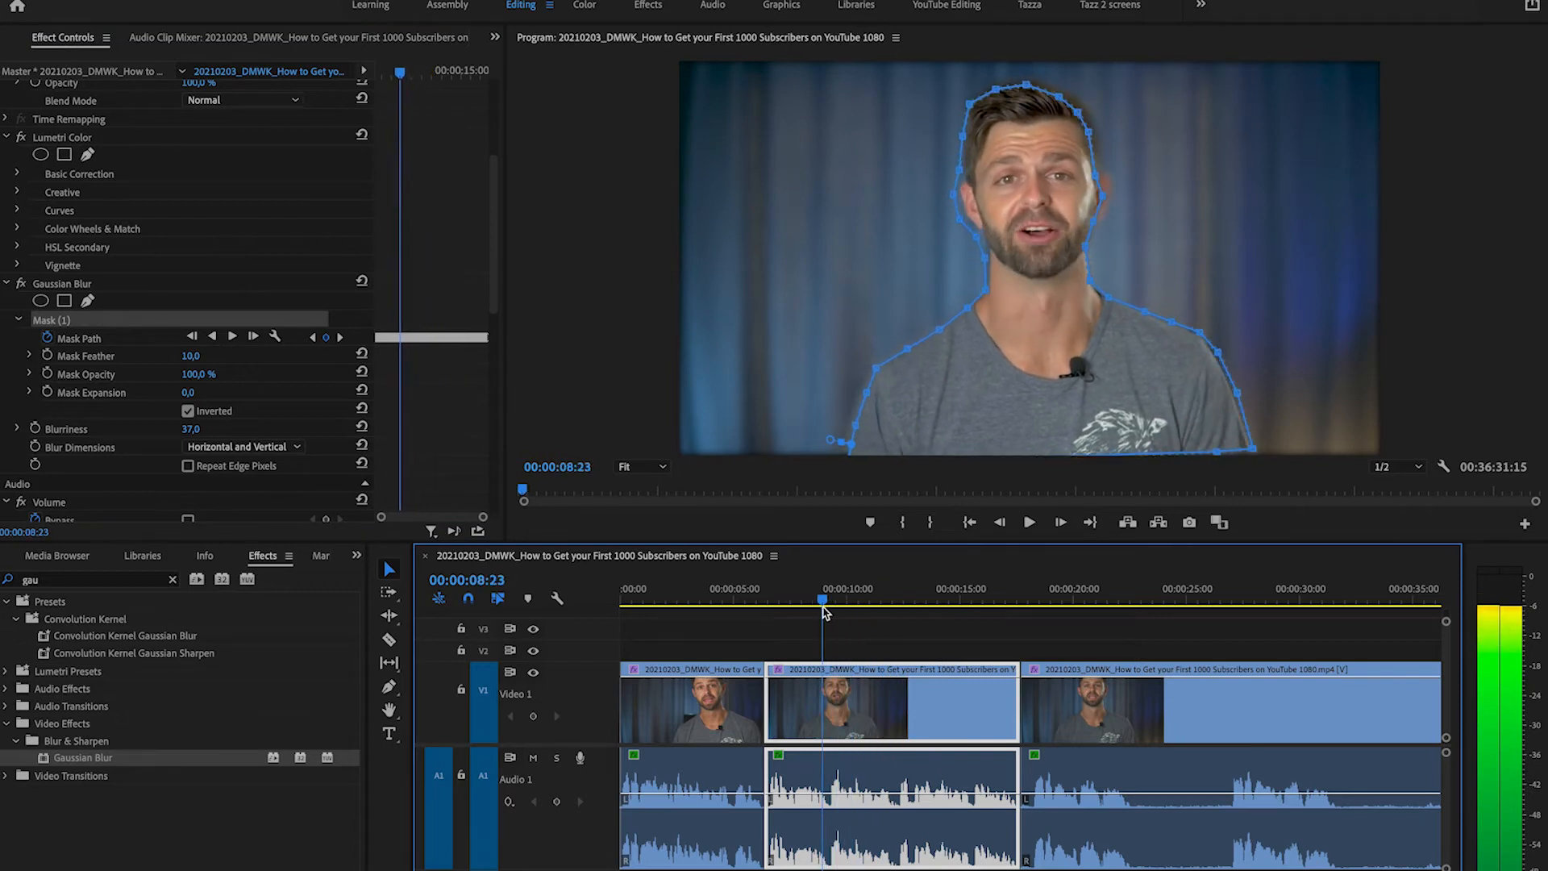
Step: Re-track the speaker's mask forward from the 00:00:07:00 mark
left_click(779, 599)
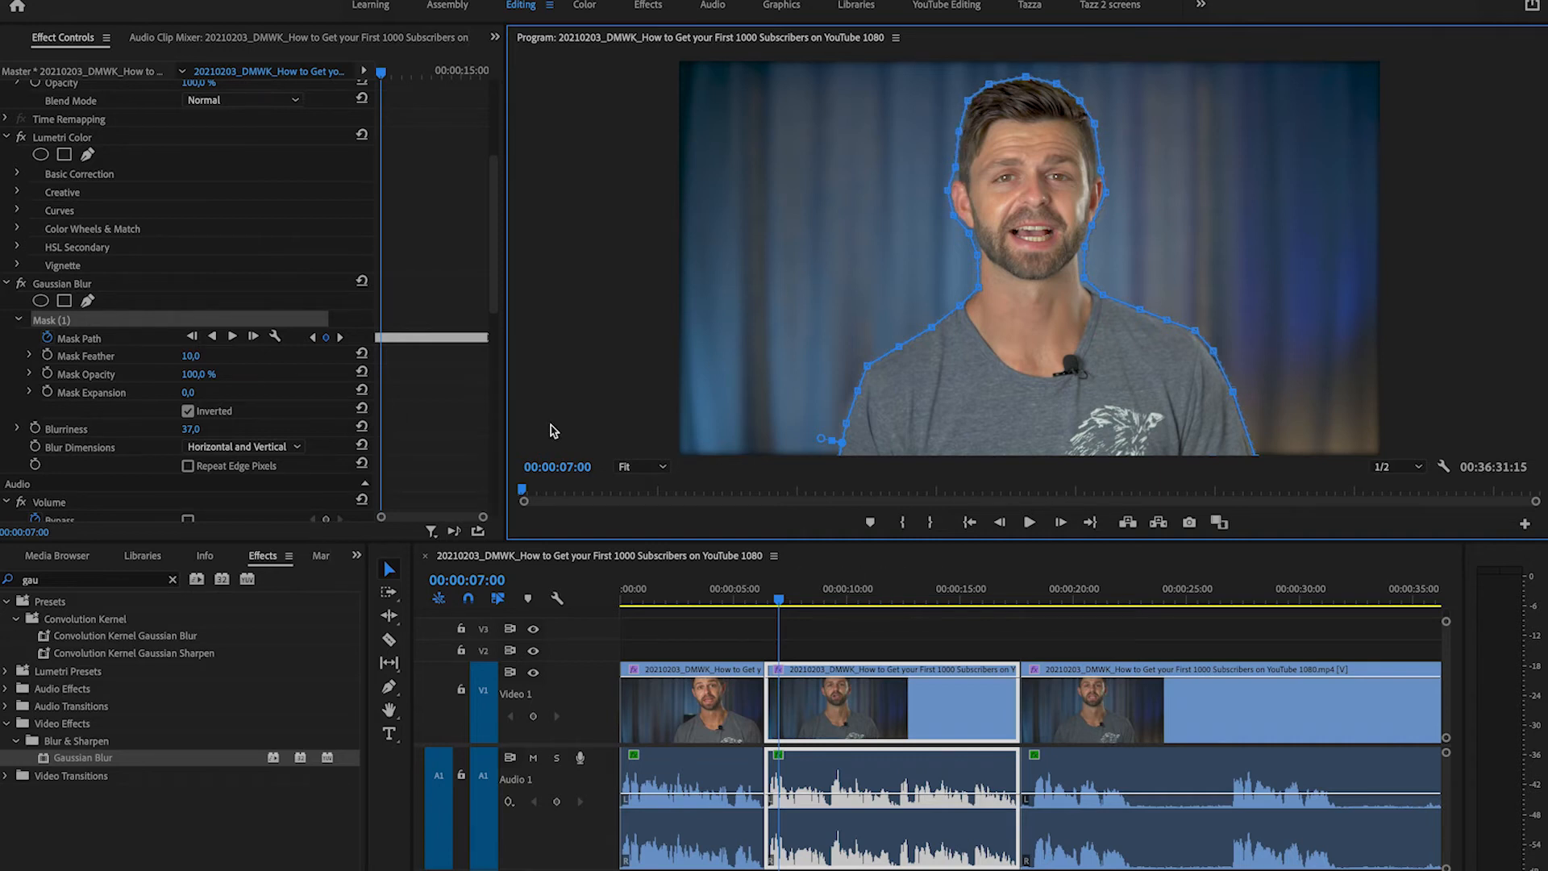
mouse_move(232, 337)
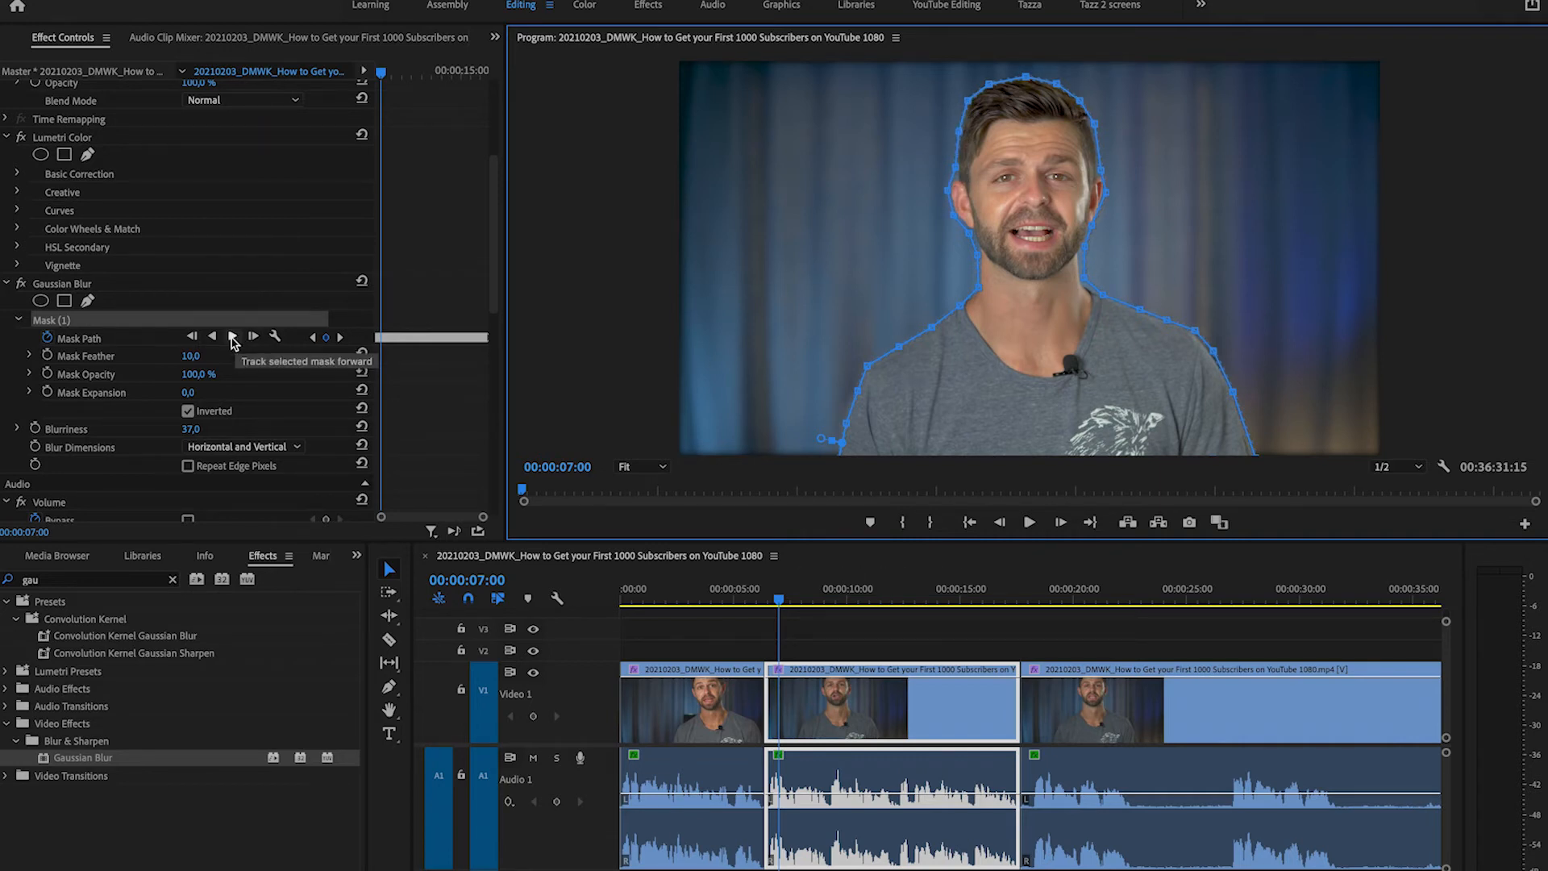
left_click(231, 337)
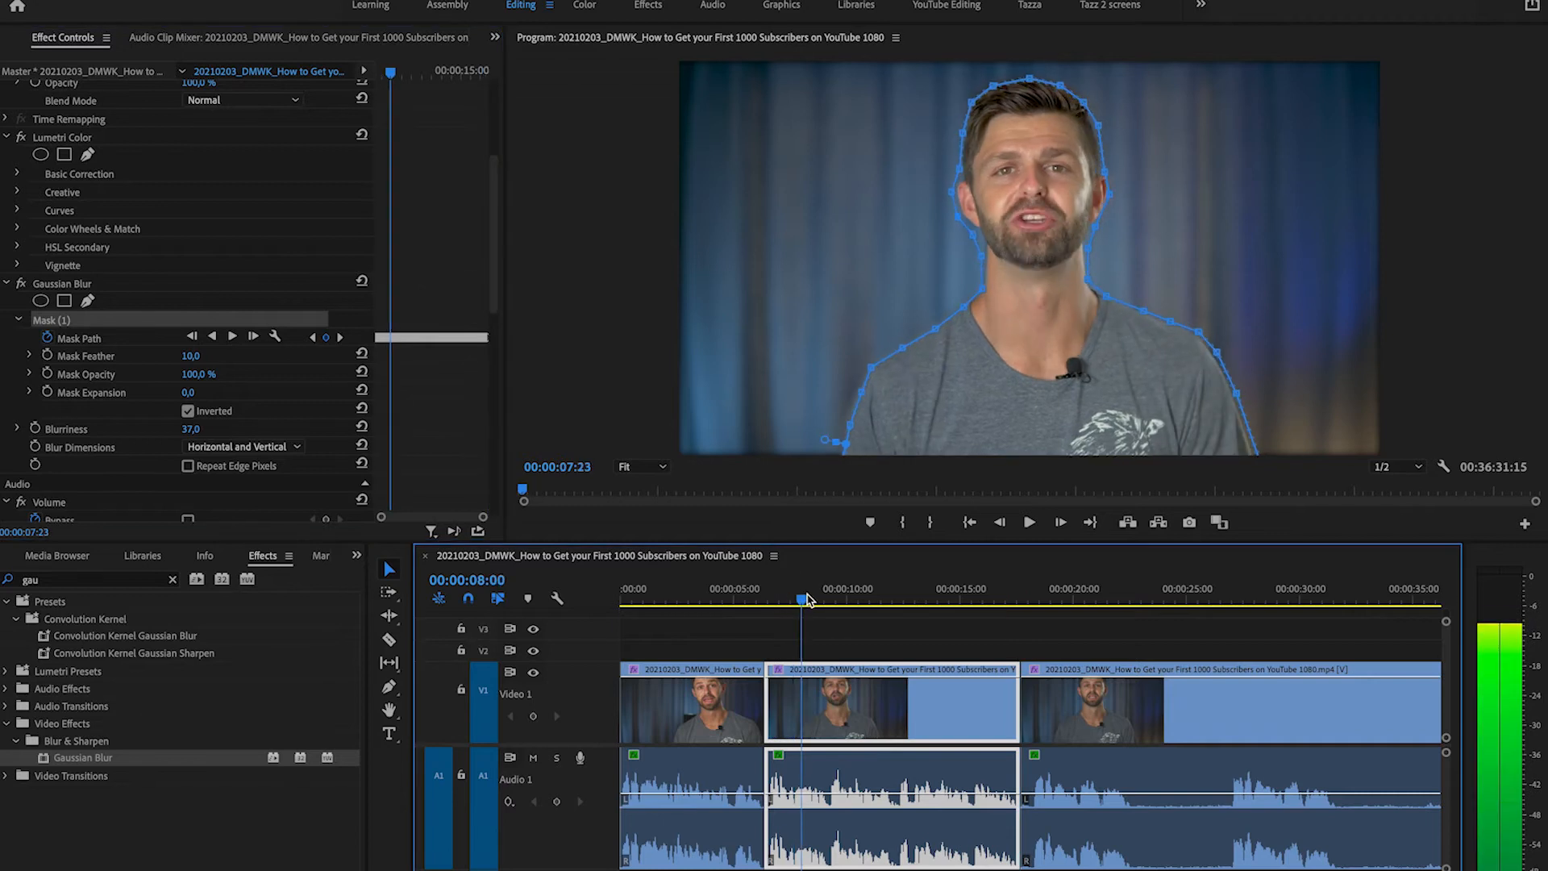
Step: Reshape the mask at about 00:00:09:15 to fit the speaker, then replay to review
left_click(835, 599)
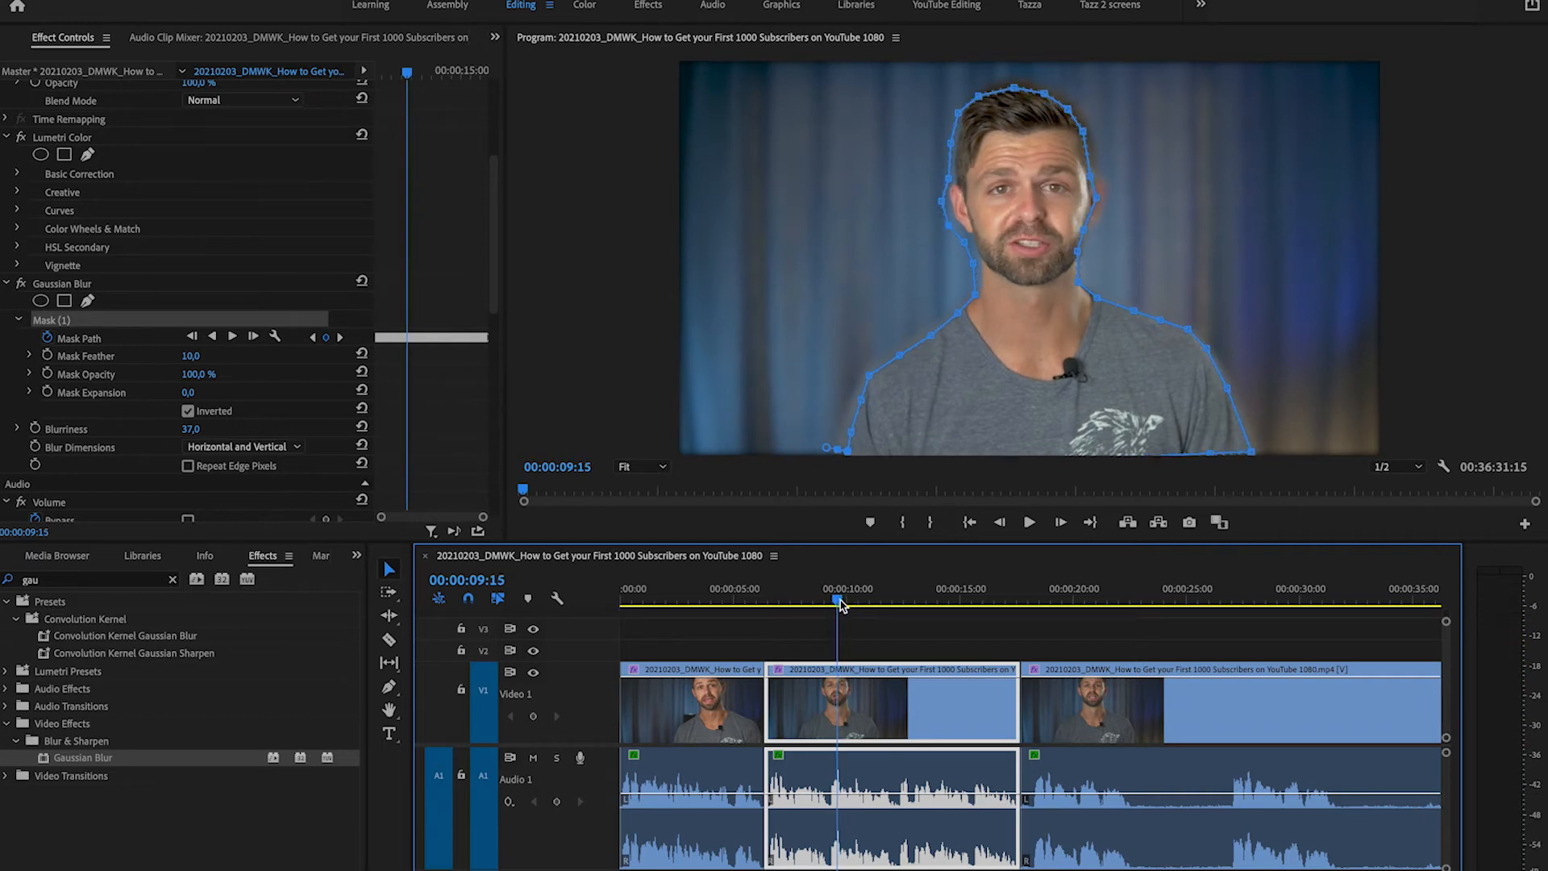
mouse_move(845, 312)
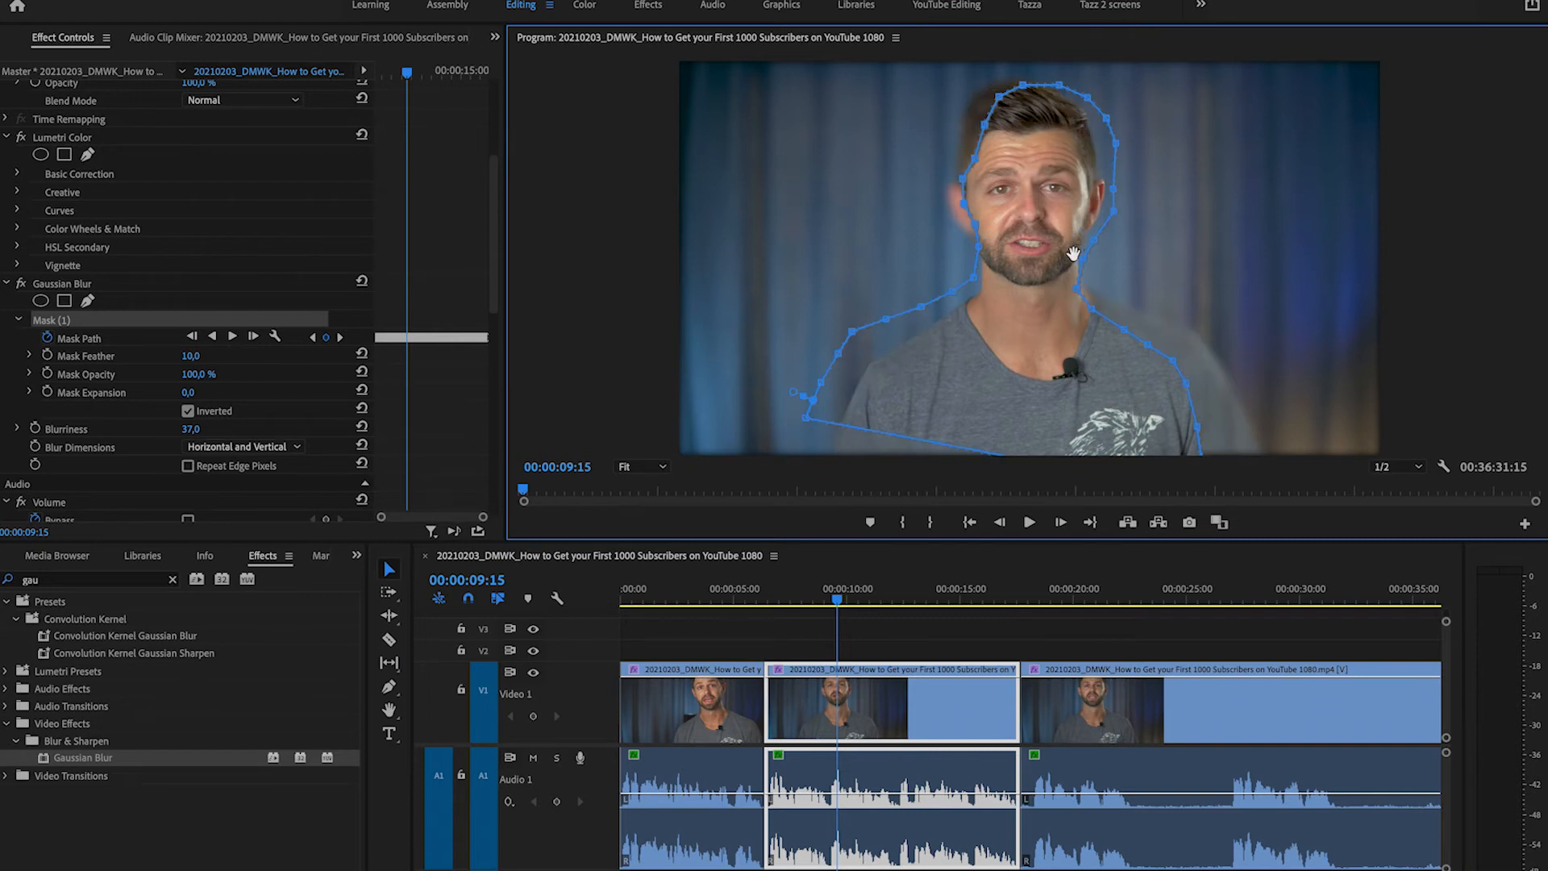
mouse_move(989, 263)
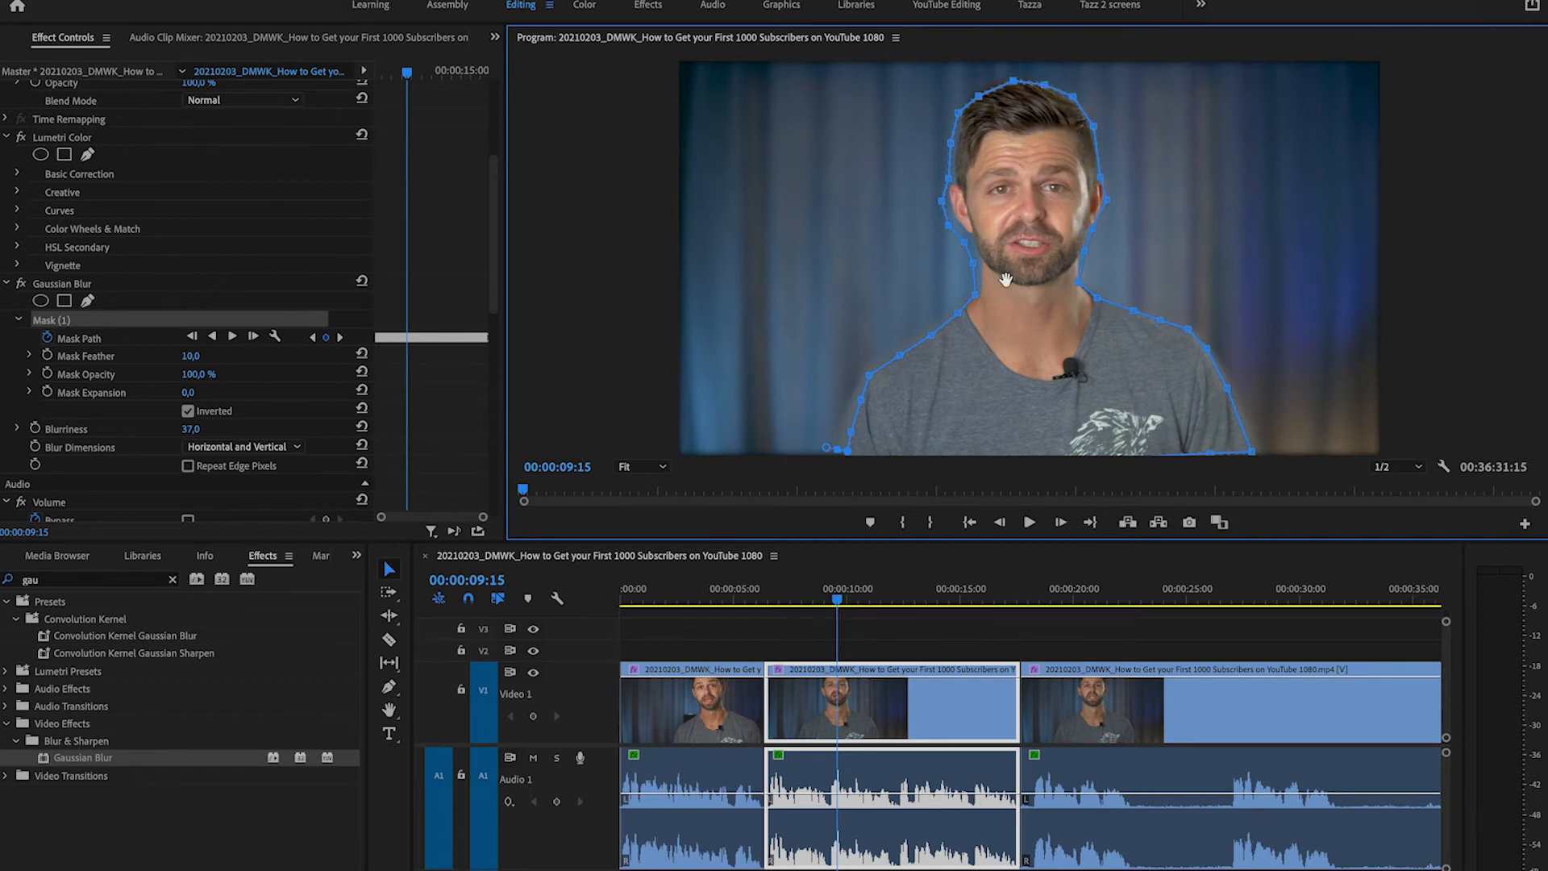
left_click(252, 337)
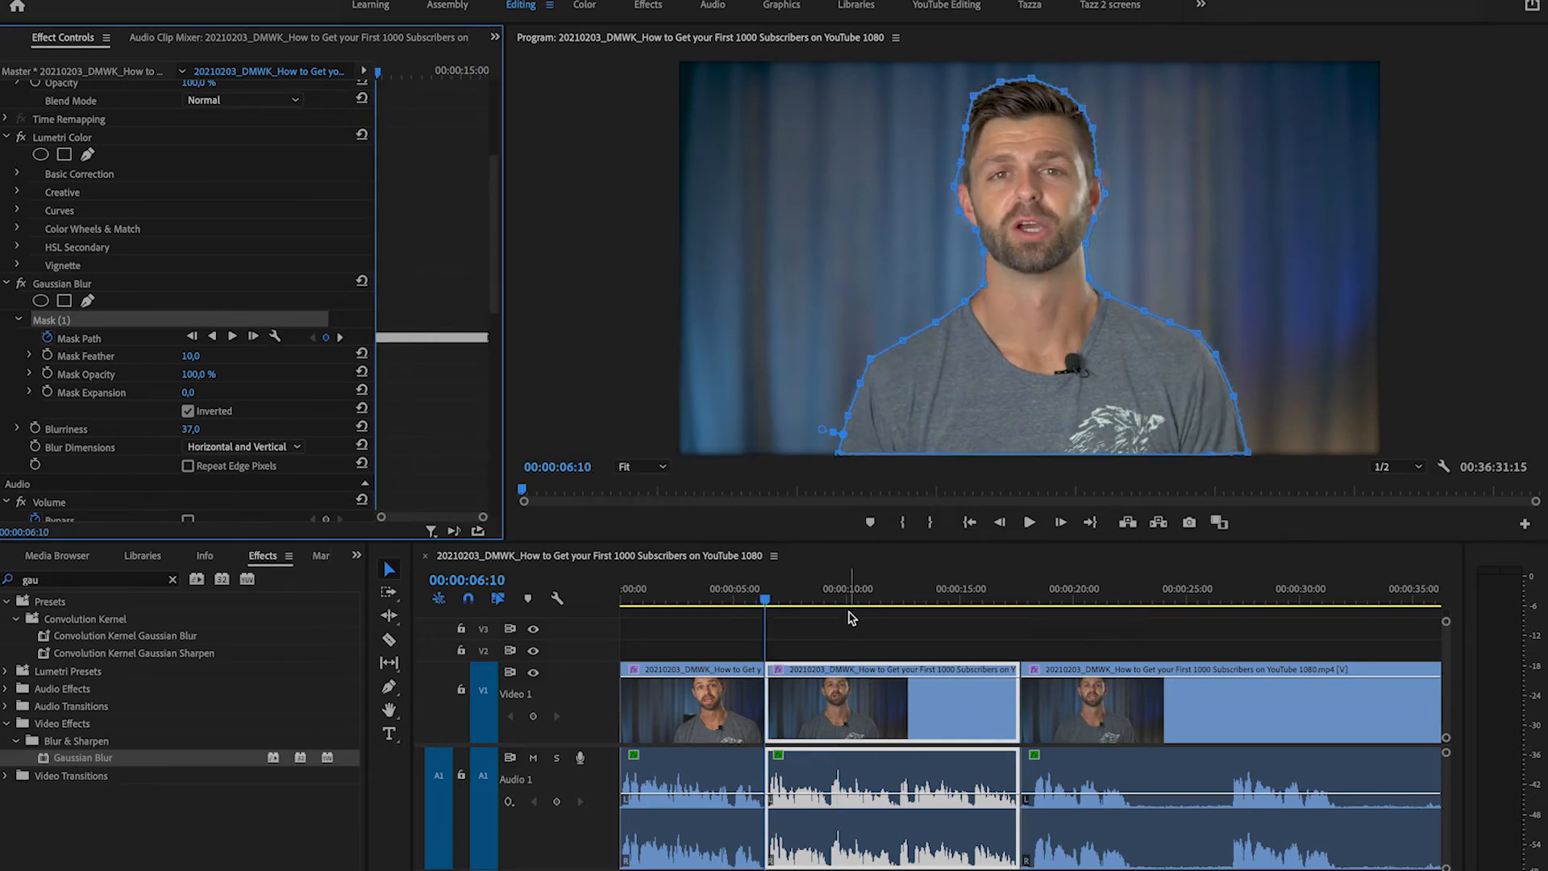
left_click(1029, 521)
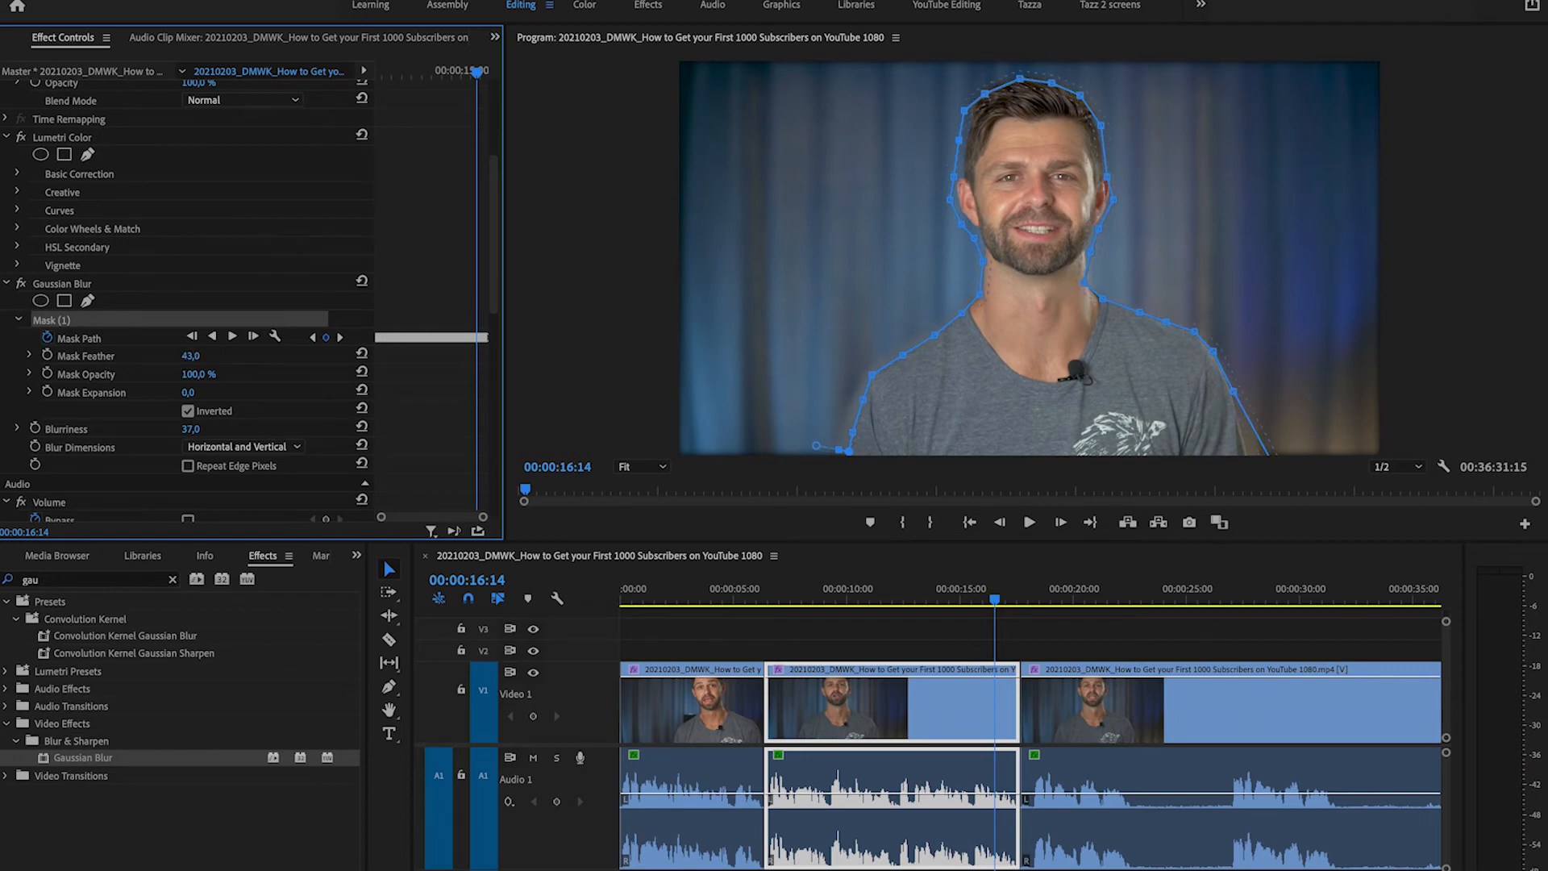
Step: Set Mask Feather to 37, then rewind and play back to preview
left_click_drag(190, 355, 191, 356)
type("35")
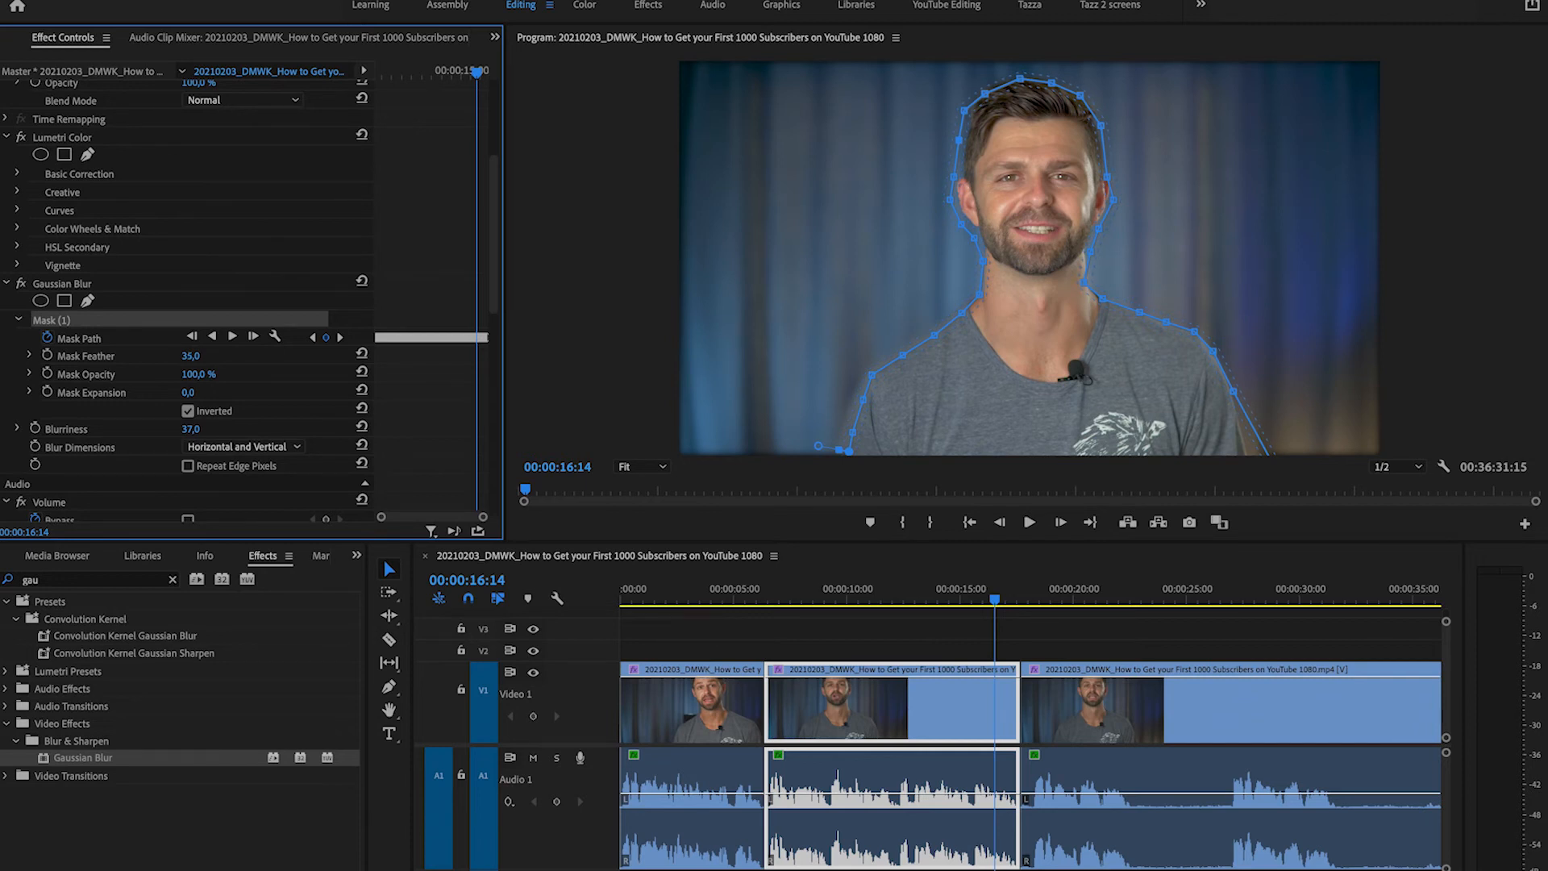
left_click(190, 356)
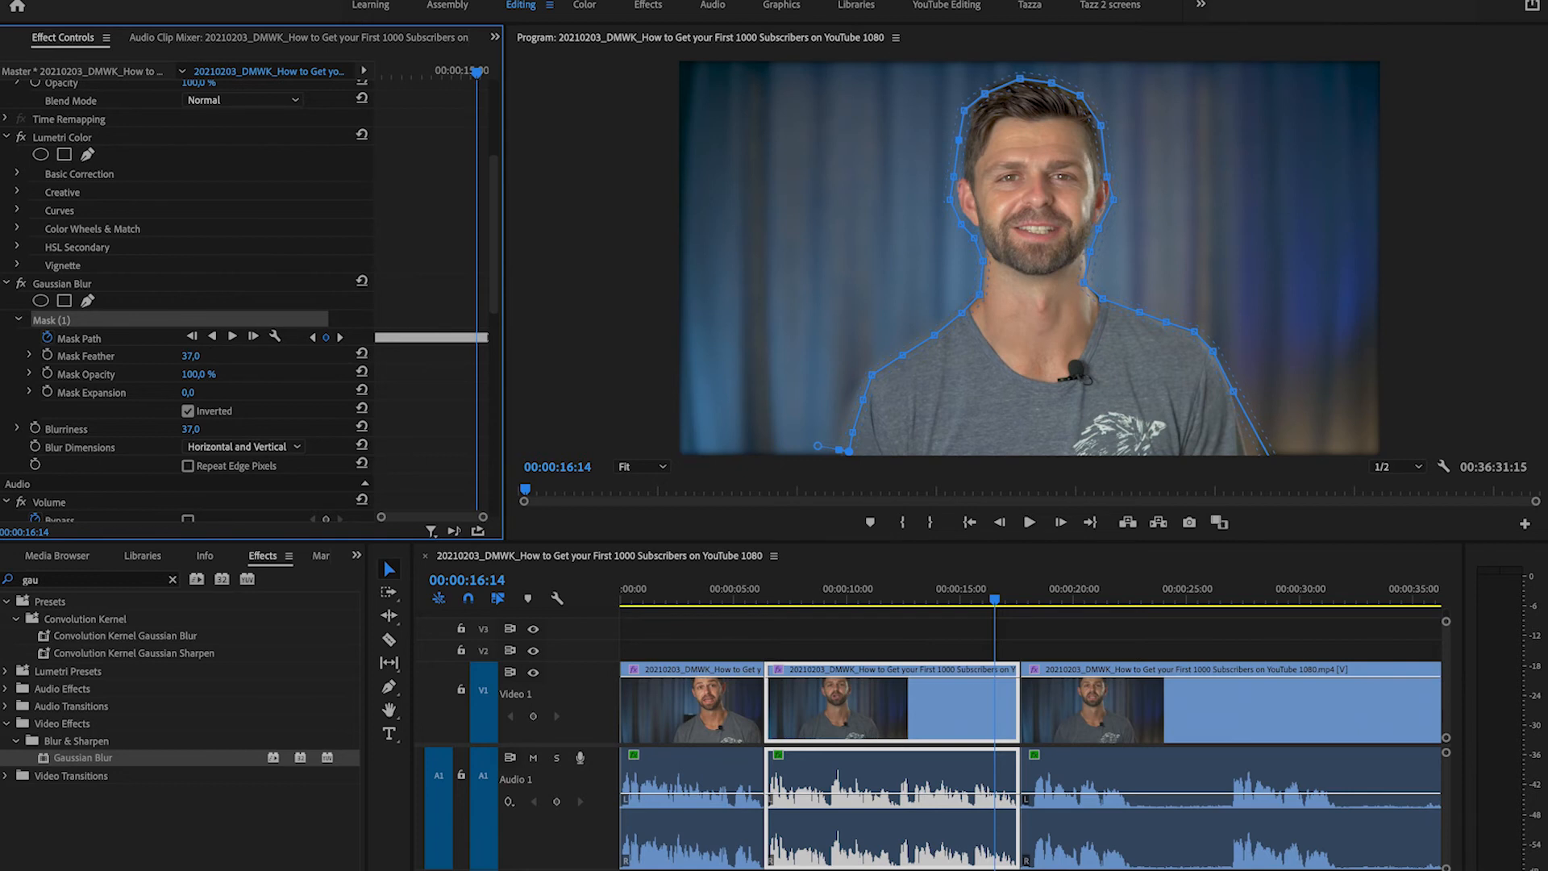
mouse_move(203, 356)
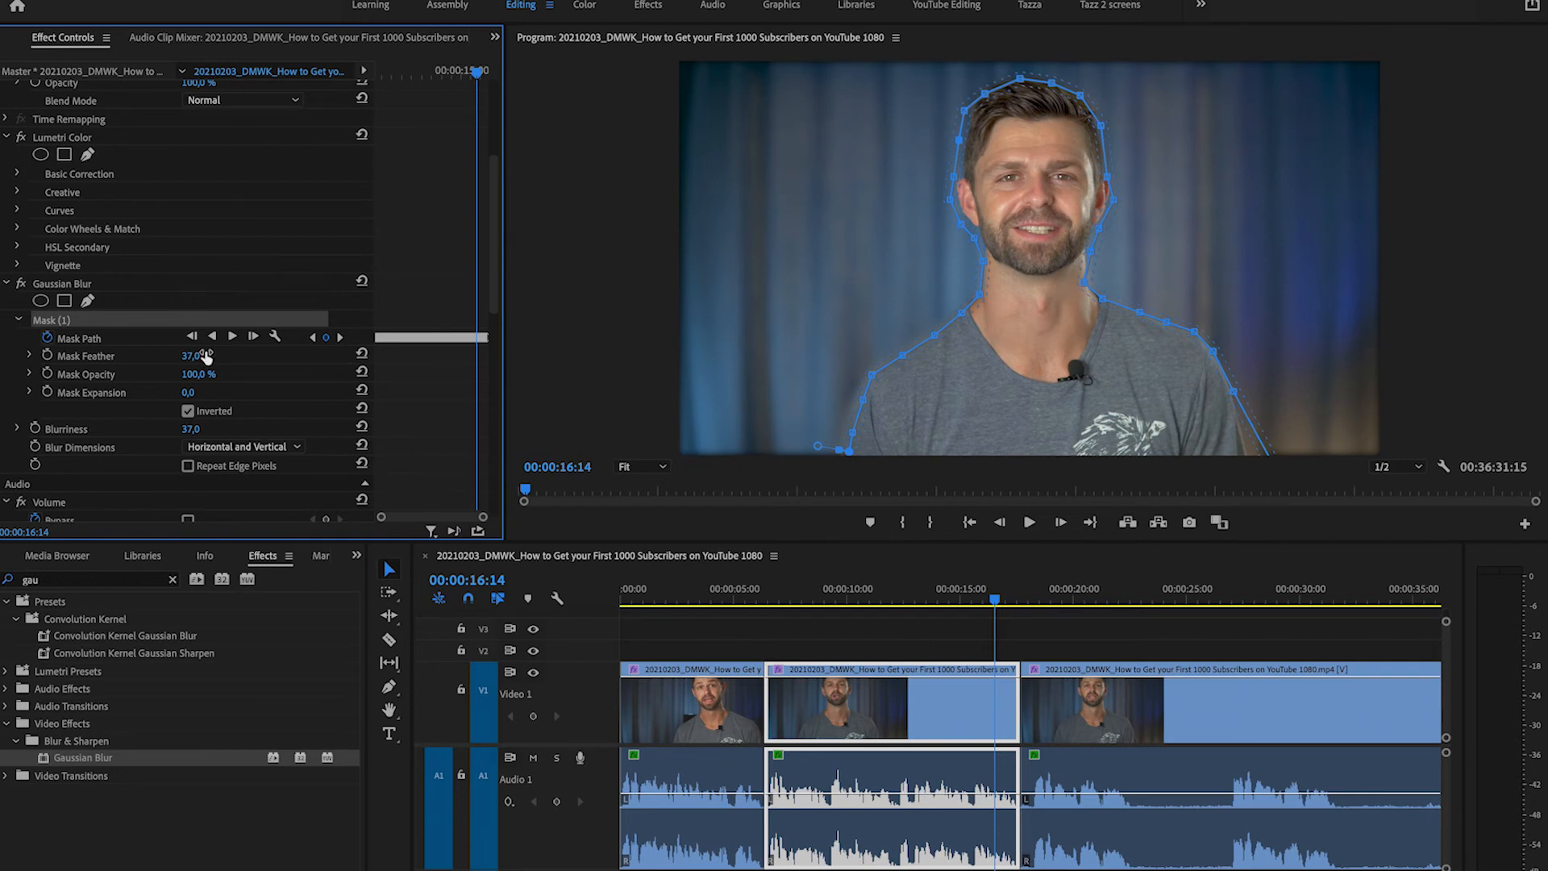
left_click(765, 599)
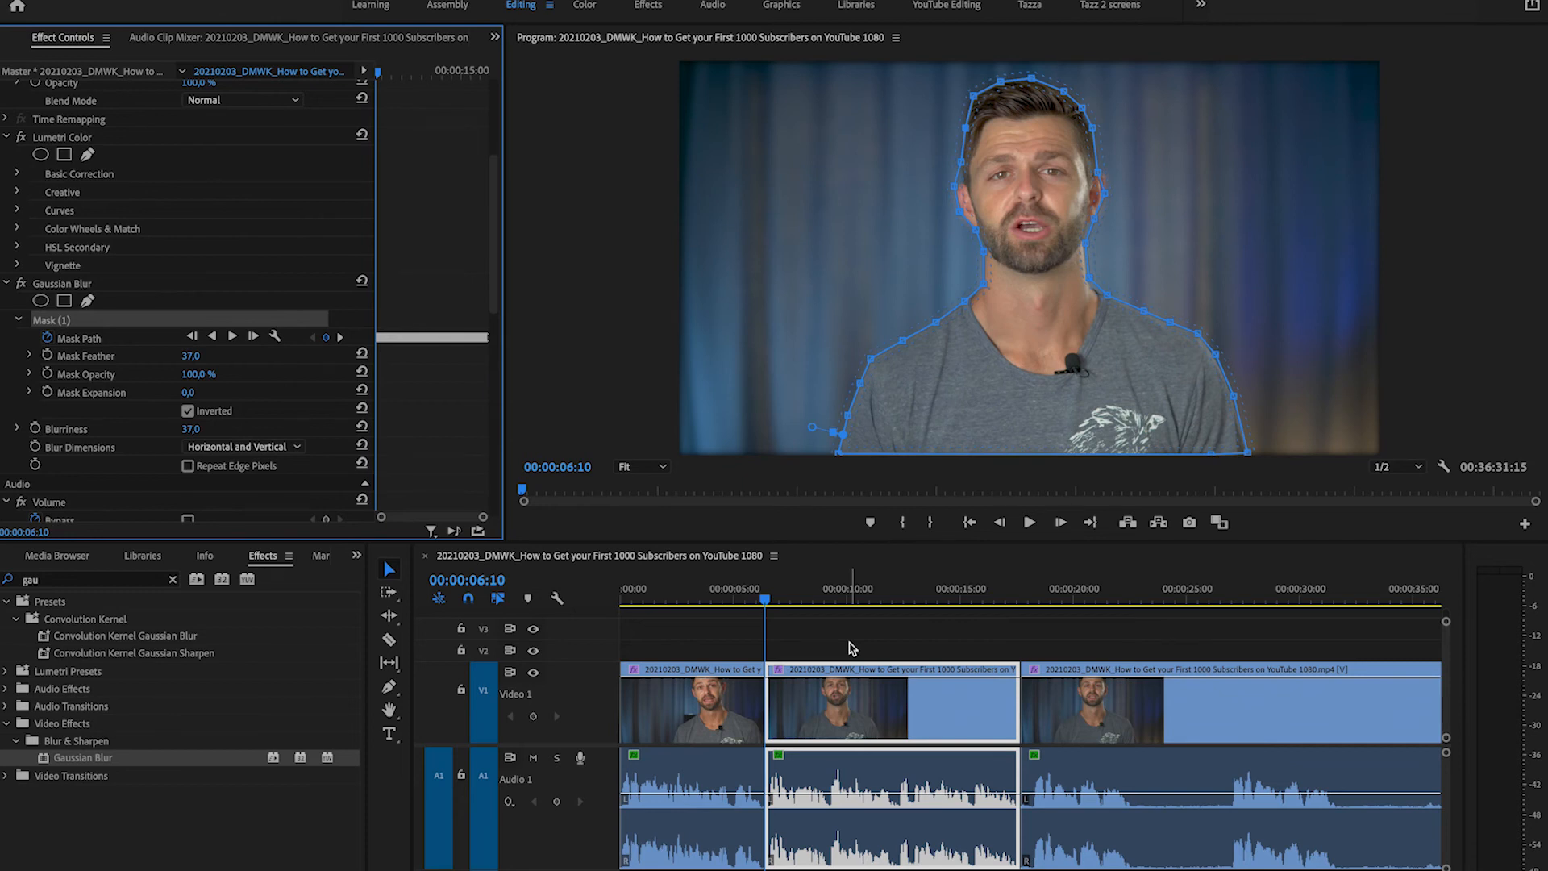
left_click(1027, 522)
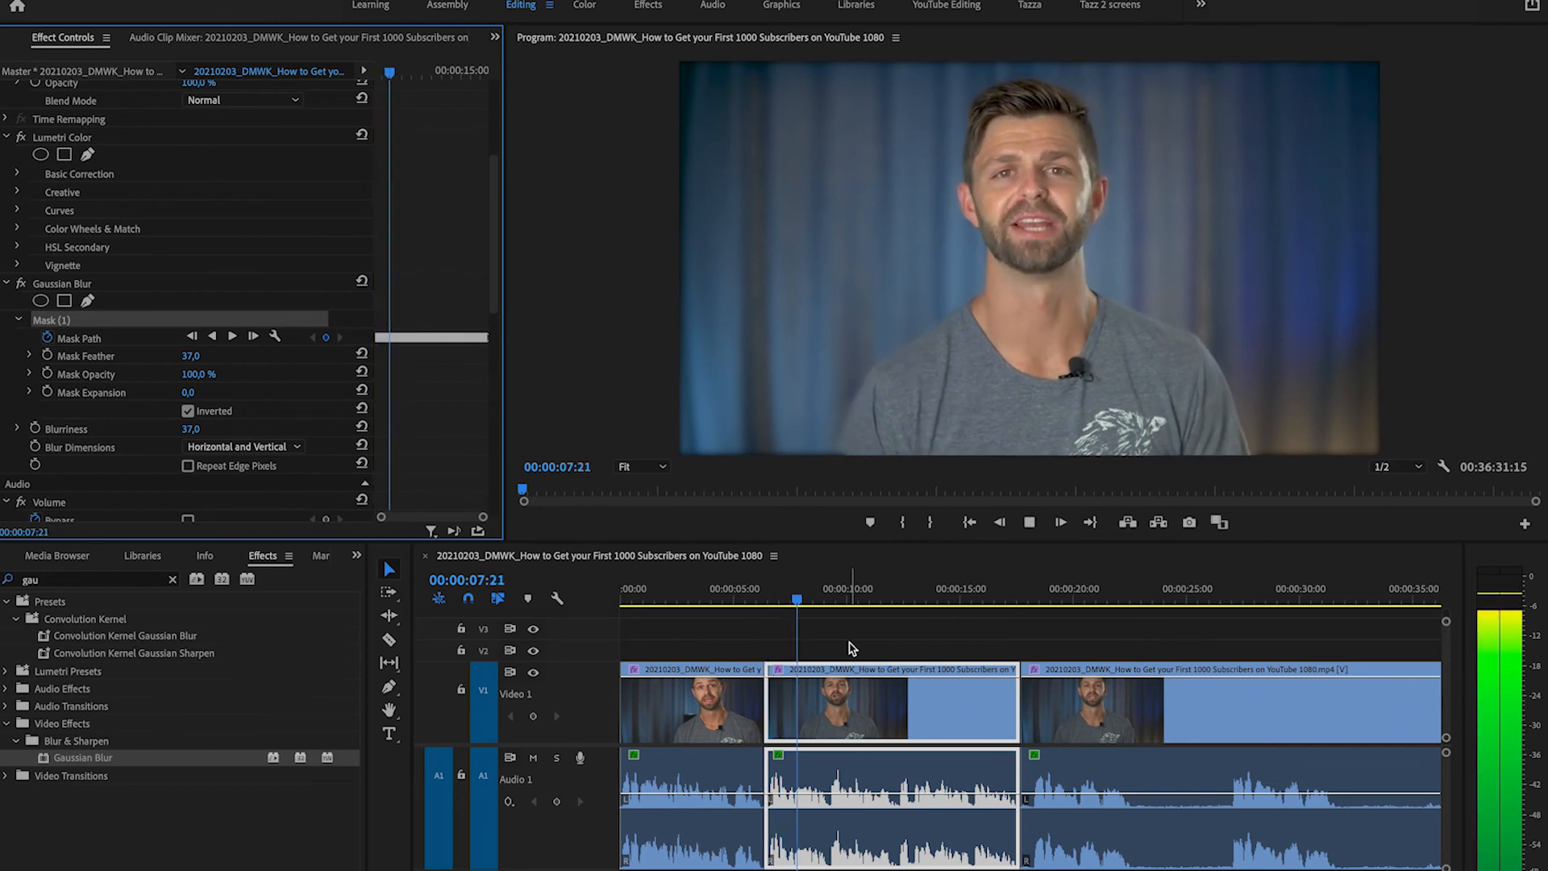